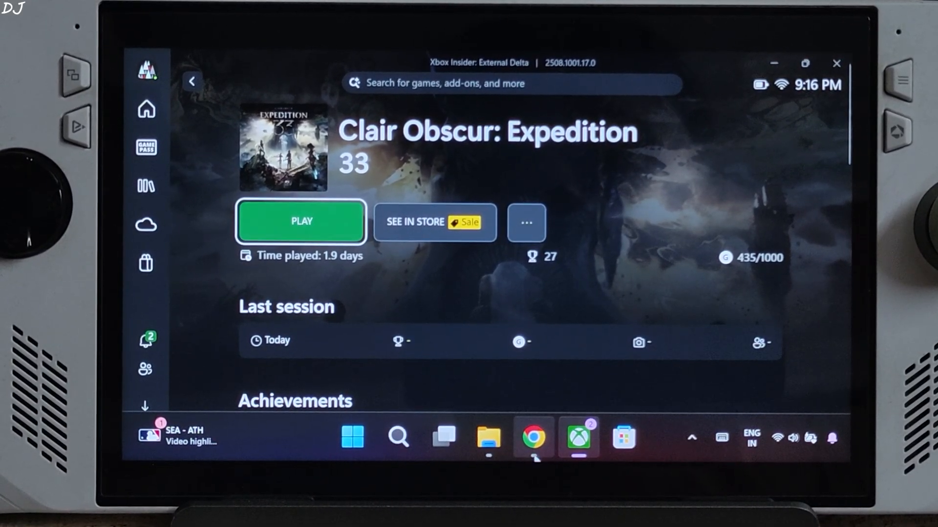
Switch to Chrome's OptiScaler Releases tab and read the Nightly Builds changelog
{"action": "left_click", "coordinate": [530, 438]}
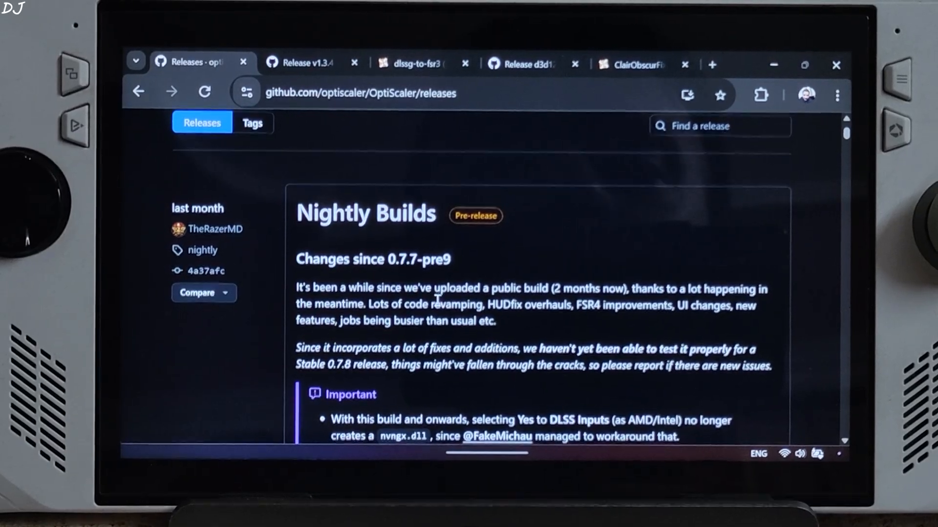
{"action": "scroll", "scroll_direction": "down", "scroll_amount": 3}
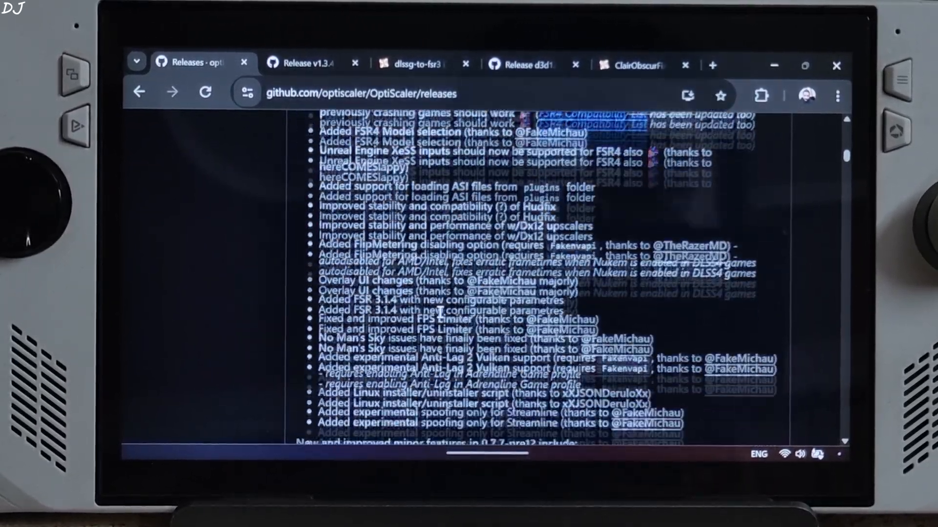
{"action": "scroll", "scroll_direction": "down", "scroll_amount": 3}
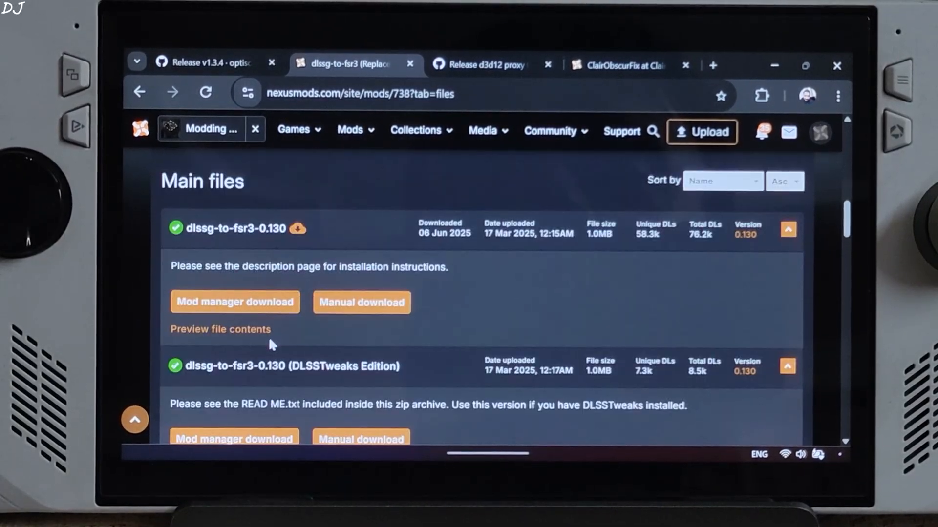
Request a manual download of the dlssg-to-fsr3 0.130 Universal file on Nexus Mods
{"action": "scroll", "scroll_direction": "down", "scroll_amount": 3}
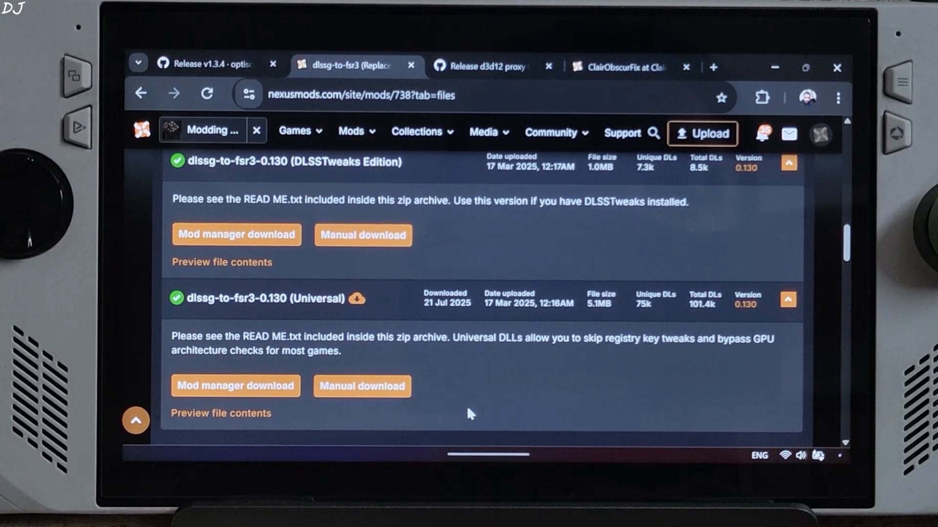
{"action": "mouse_move", "coordinate": [362, 387]}
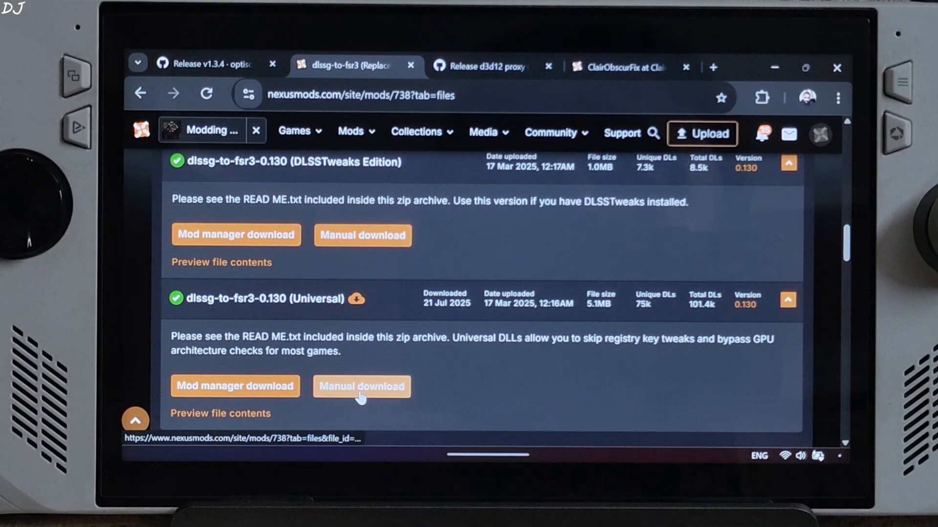
{"action": "left_click", "coordinate": [360, 387]}
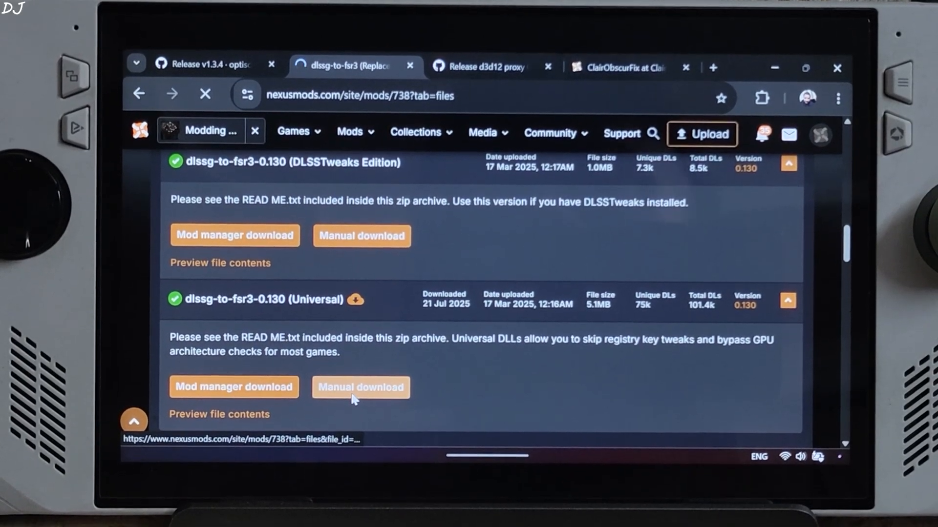
{"action": "left_click", "coordinate": [360, 386]}
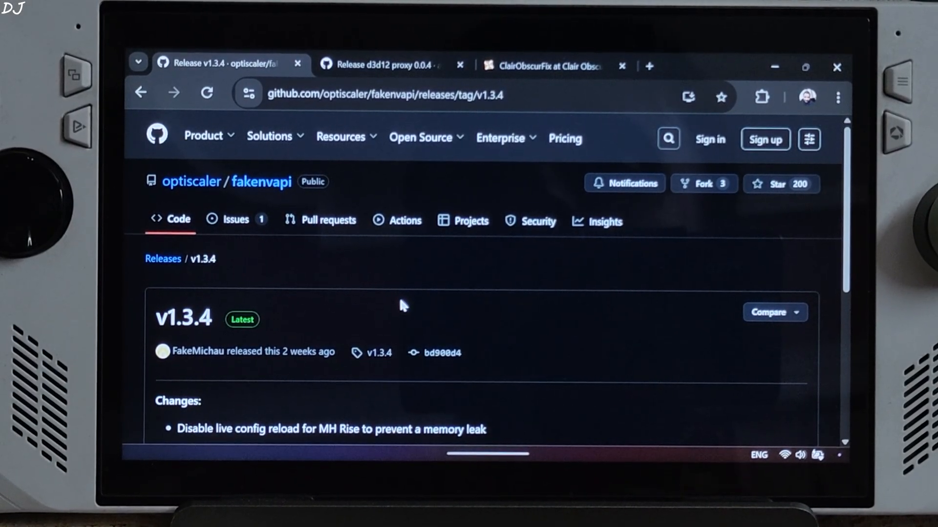
Download fakenvapi-v1.3.4.7z from its GitHub release, then review the d3d12 proxy 0.0.4 notes
{"action": "scroll", "scroll_direction": "down", "scroll_amount": 3}
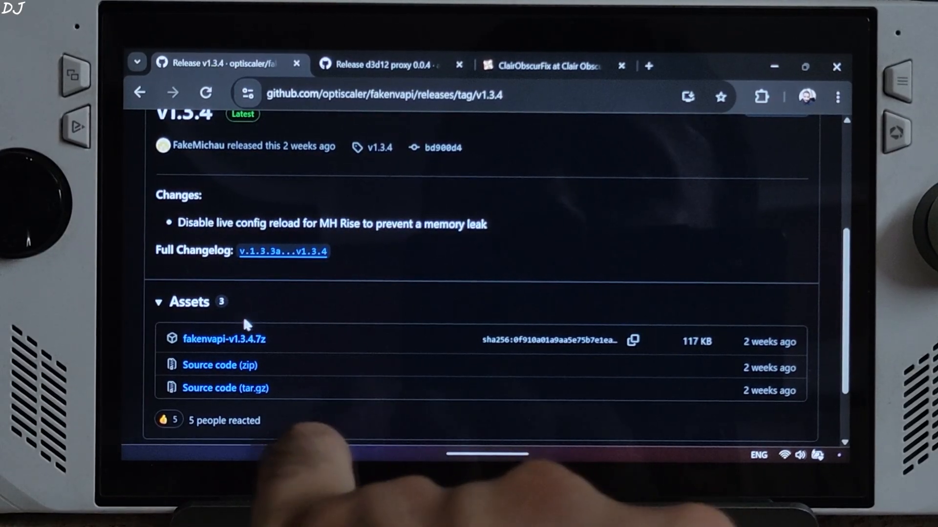
{"action": "mouse_move", "coordinate": [256, 359]}
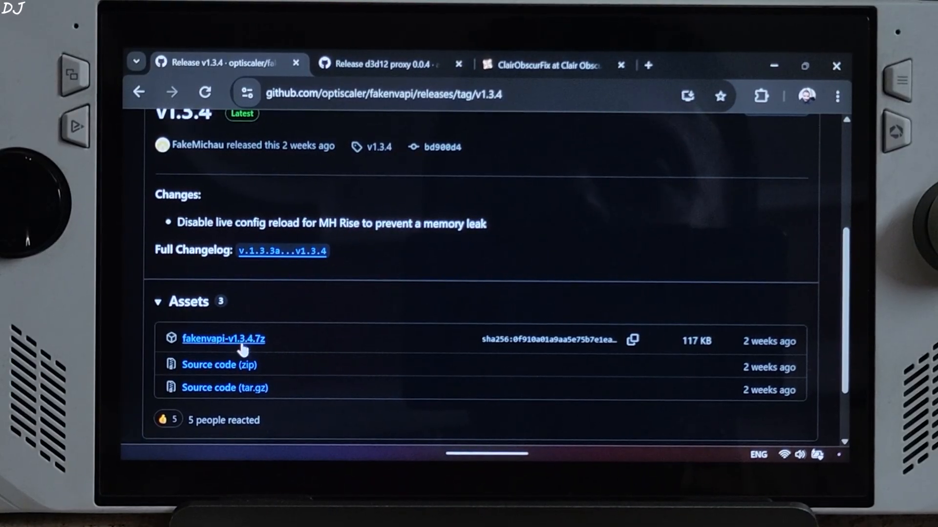
{"action": "left_click", "coordinate": [295, 62]}
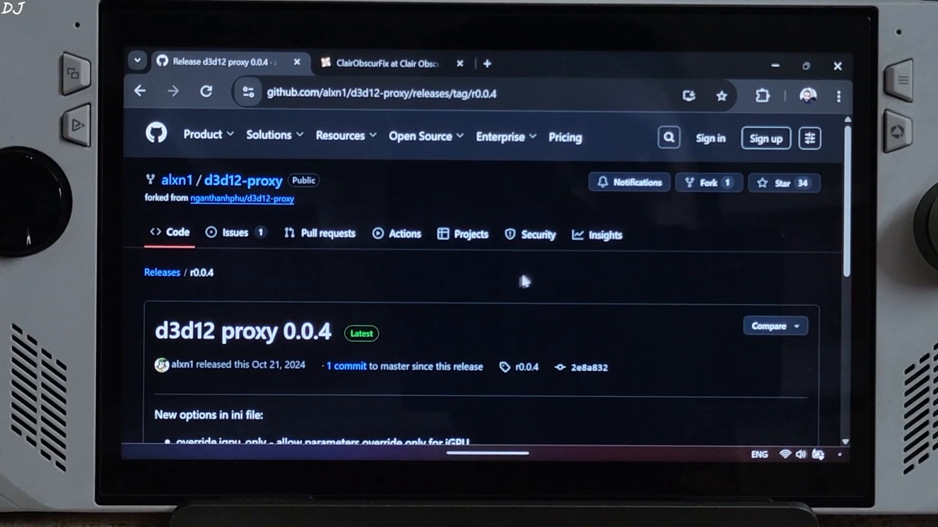
{"action": "scroll", "scroll_direction": "down", "scroll_amount": 3}
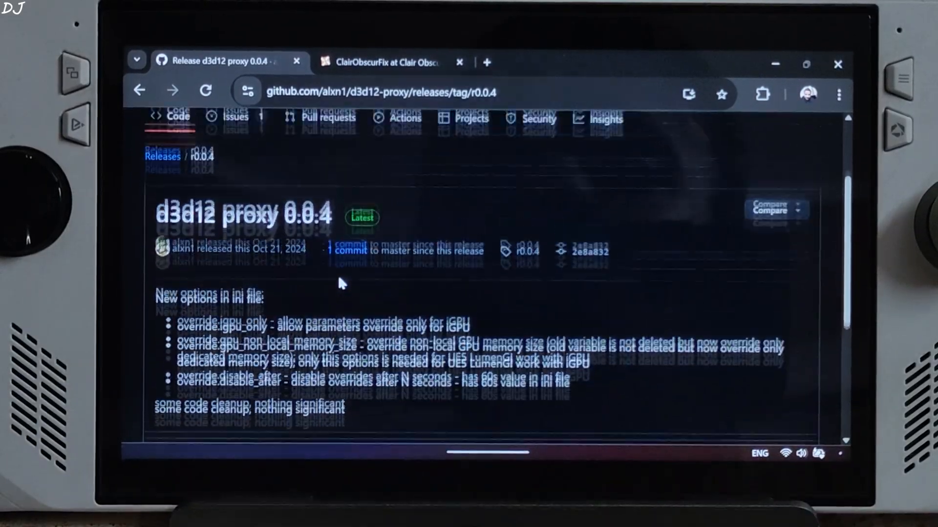
{"action": "scroll", "scroll_direction": "down", "scroll_amount": 3}
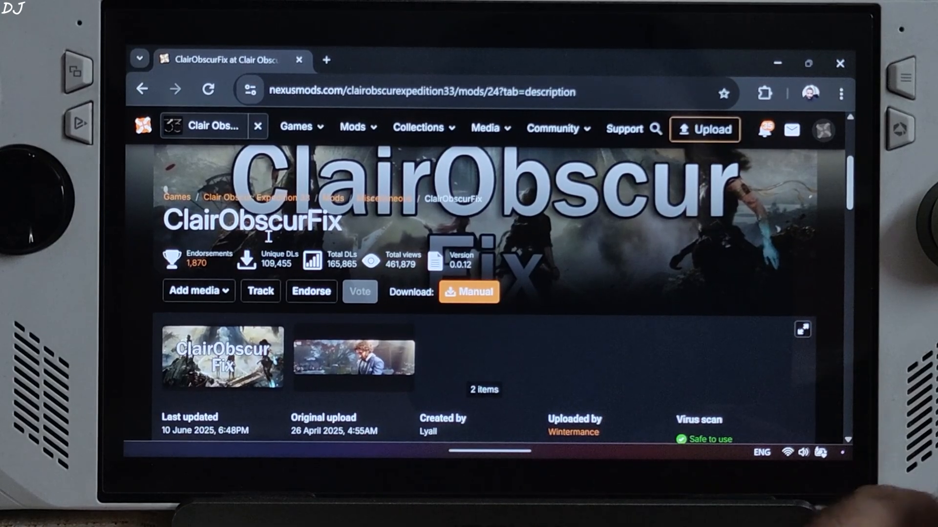
Manually download the ClairObscurFix (Xbox) file from the mod's FILES list
{"action": "scroll", "scroll_direction": "down", "scroll_amount": 3}
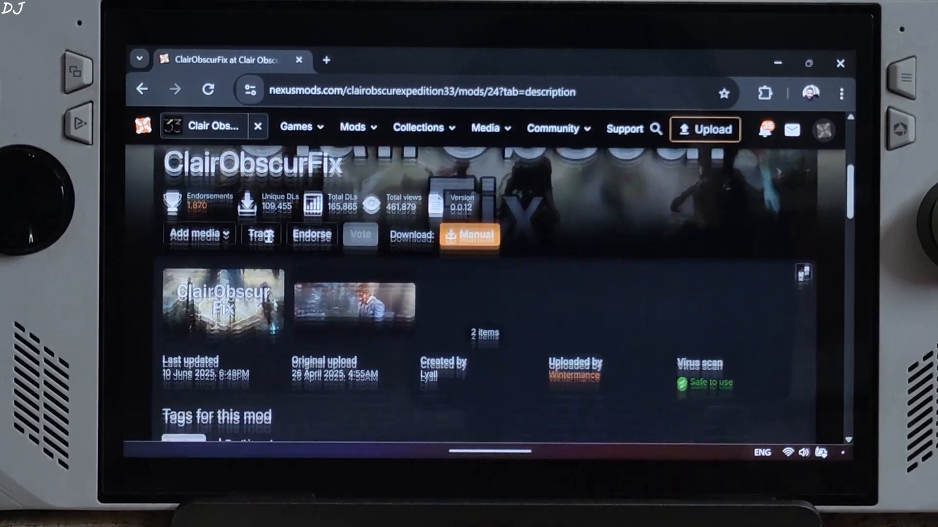
{"action": "scroll", "scroll_direction": "down", "scroll_amount": 3}
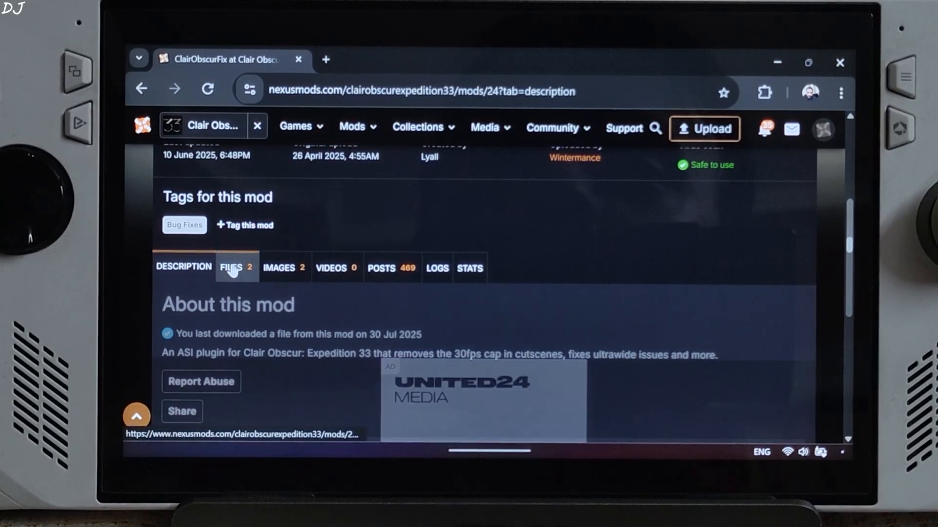
{"action": "left_click", "coordinate": [233, 268]}
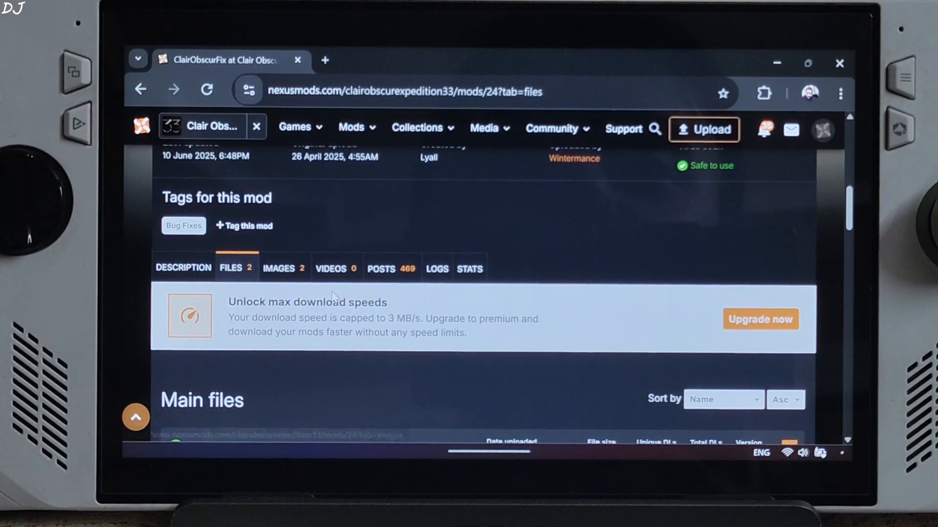
{"action": "scroll", "scroll_direction": "down", "scroll_amount": 3}
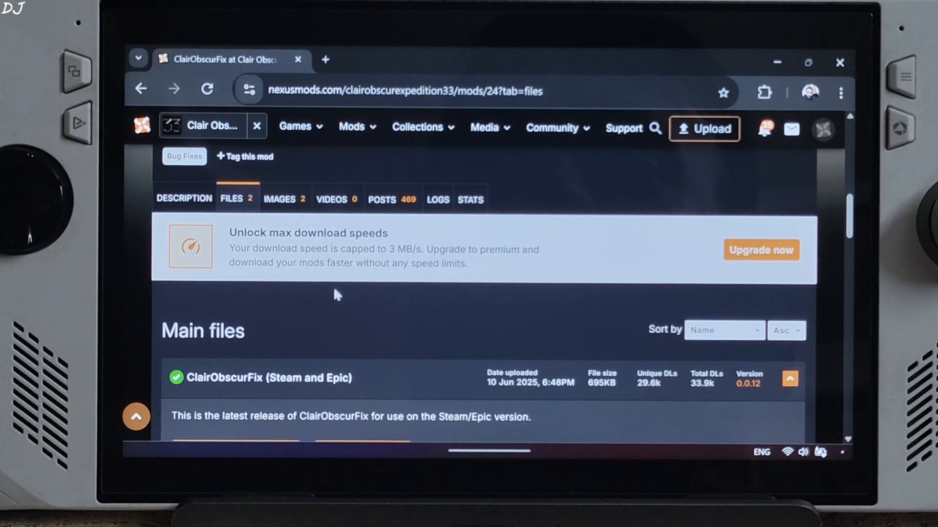
{"action": "scroll", "scroll_direction": "down", "scroll_amount": 3}
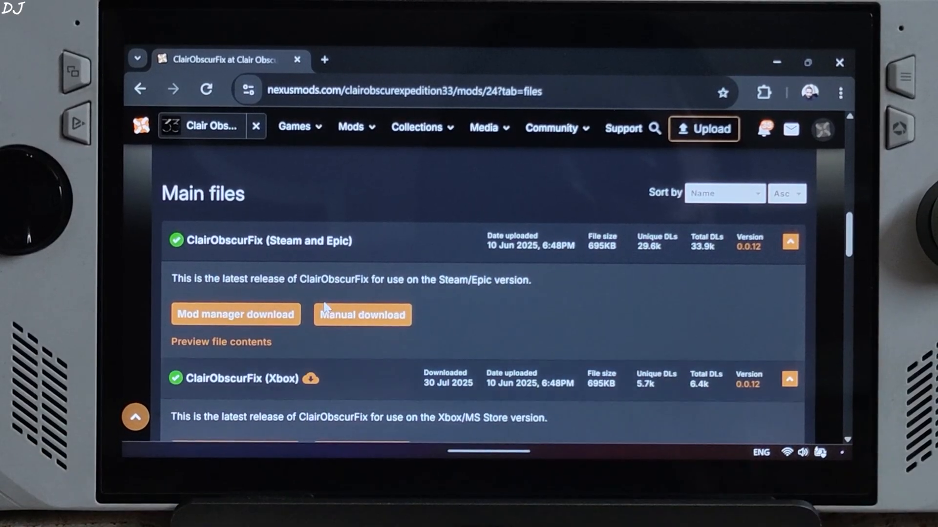
{"action": "scroll", "scroll_direction": "down", "scroll_amount": 3}
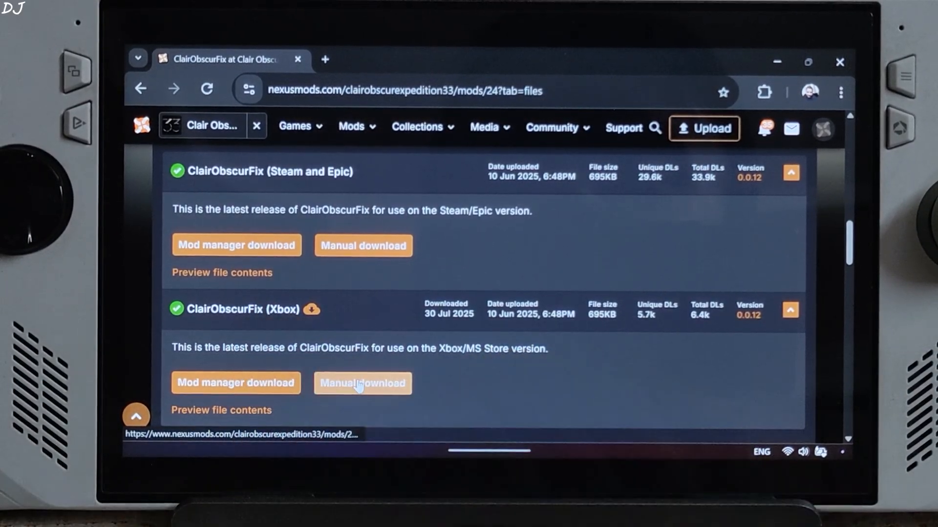
{"action": "left_click", "coordinate": [361, 383]}
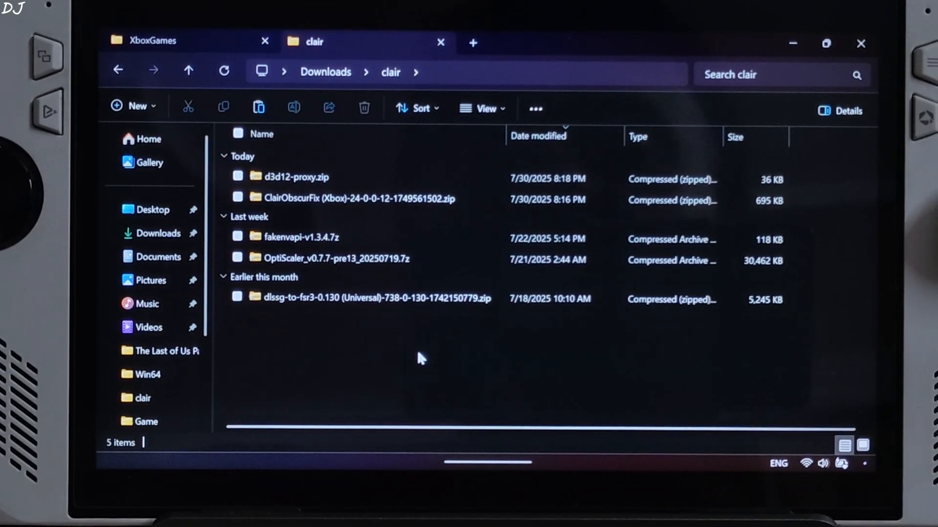
Open OptiScaler_v0.7.7-pre13_20250719.7z in Downloads > clair and select OptiScaler.dll
{"action": "left_click", "coordinate": [335, 258]}
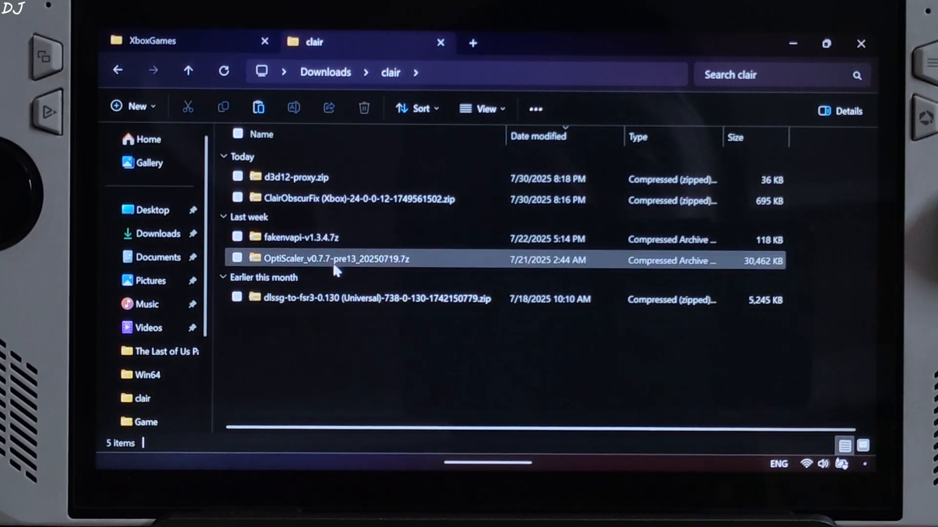
{"action": "double_click", "coordinate": [335, 258]}
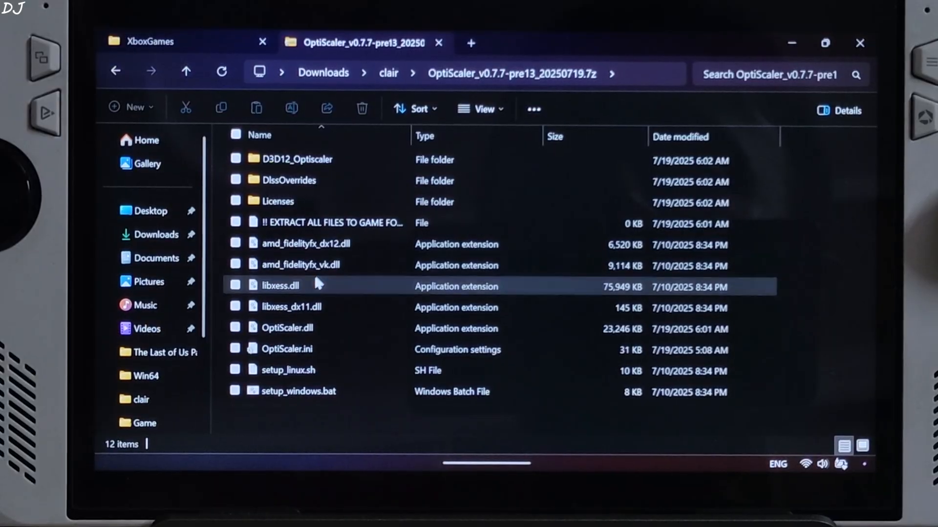
{"action": "left_click", "coordinate": [286, 328]}
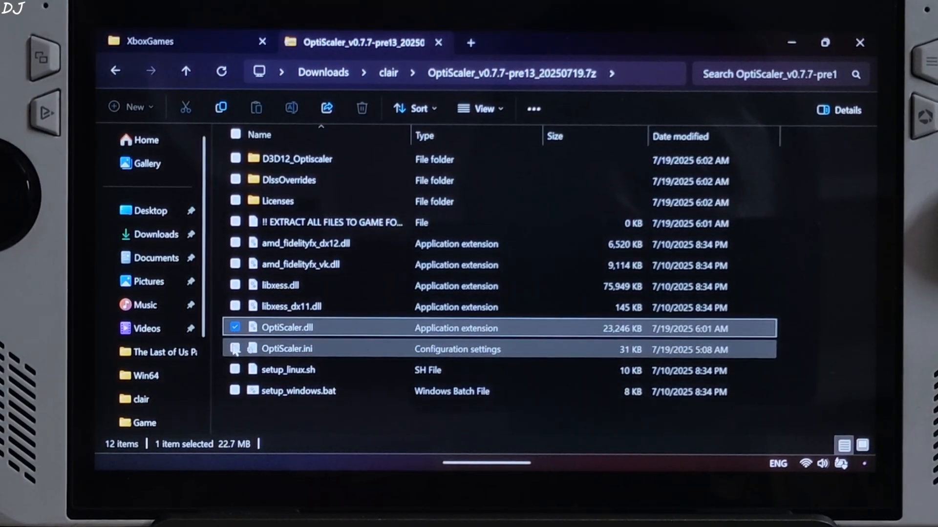
{"action": "left_click", "coordinate": [235, 349]}
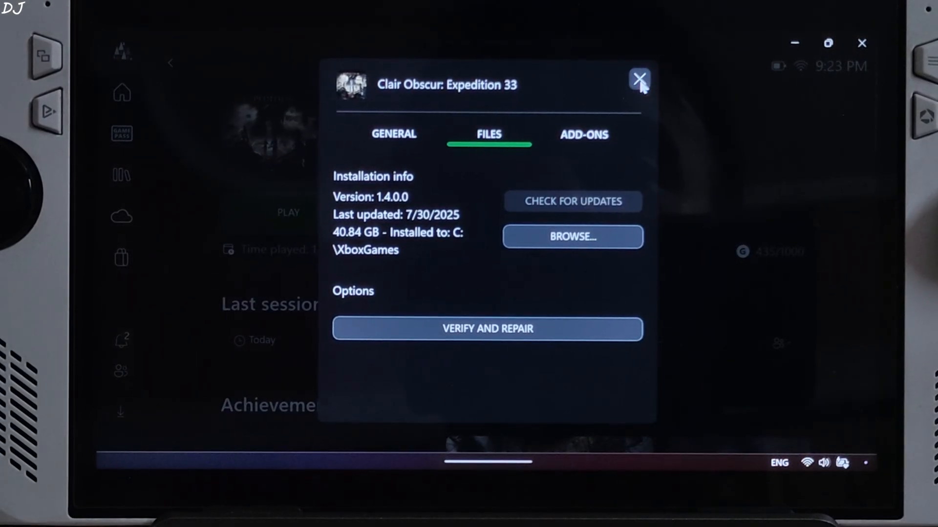
Reopen Manage for Clair Obscur: Expedition 33 and show its FILES install location
{"action": "left_click", "coordinate": [639, 78]}
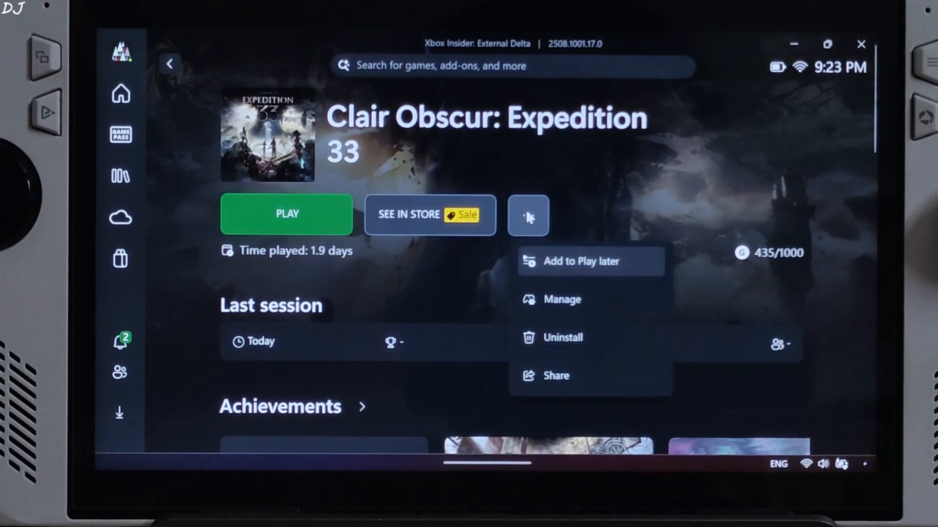
{"action": "left_click", "coordinate": [561, 299]}
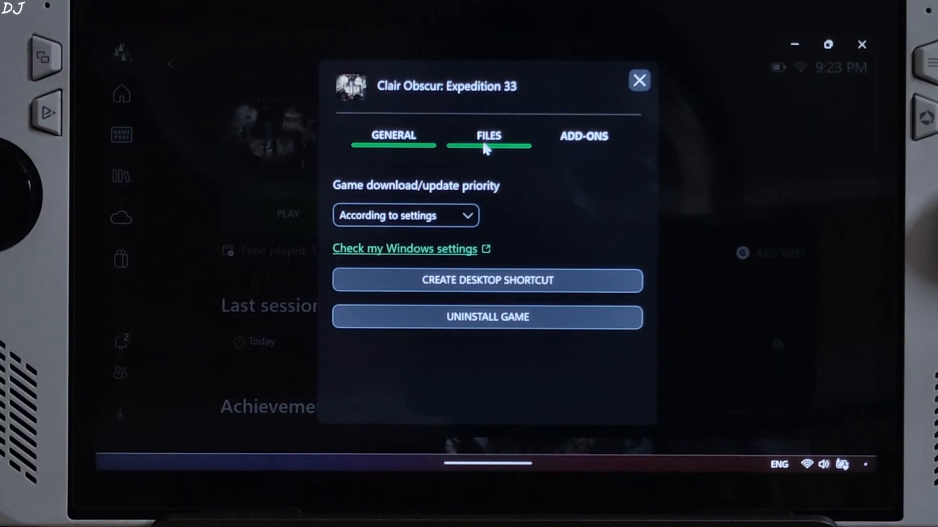
{"action": "left_click", "coordinate": [488, 135]}
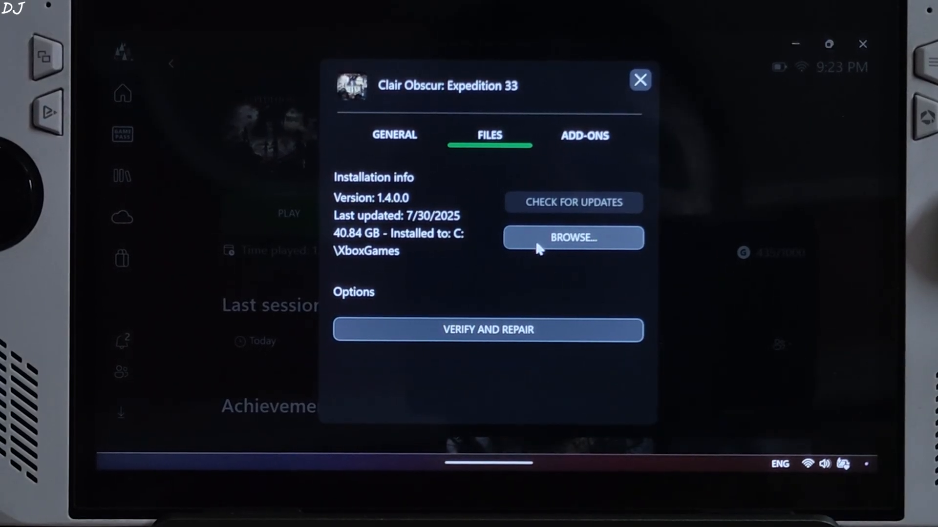
Browse from the install location into Clair Obscur's Content\Sandfall\Binaries\WinGDK folder
{"action": "left_click", "coordinate": [572, 237]}
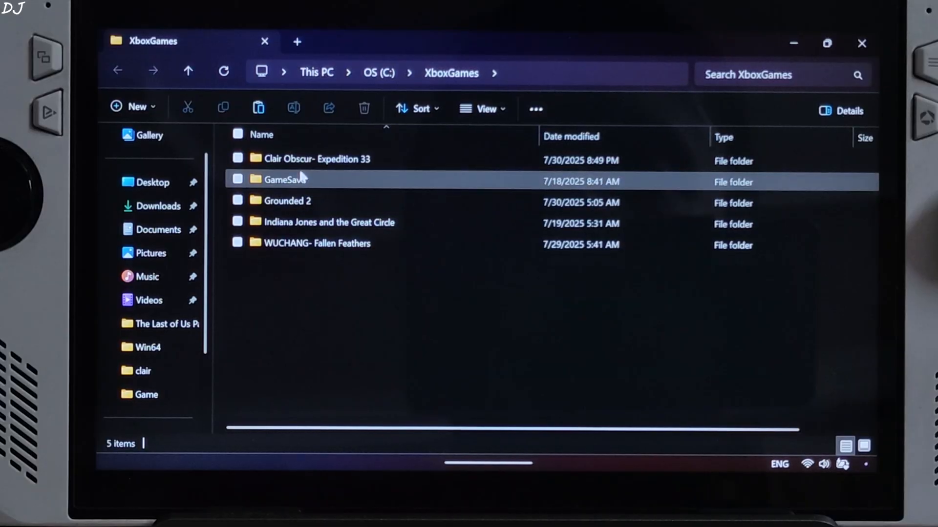
{"action": "double_click", "coordinate": [318, 158]}
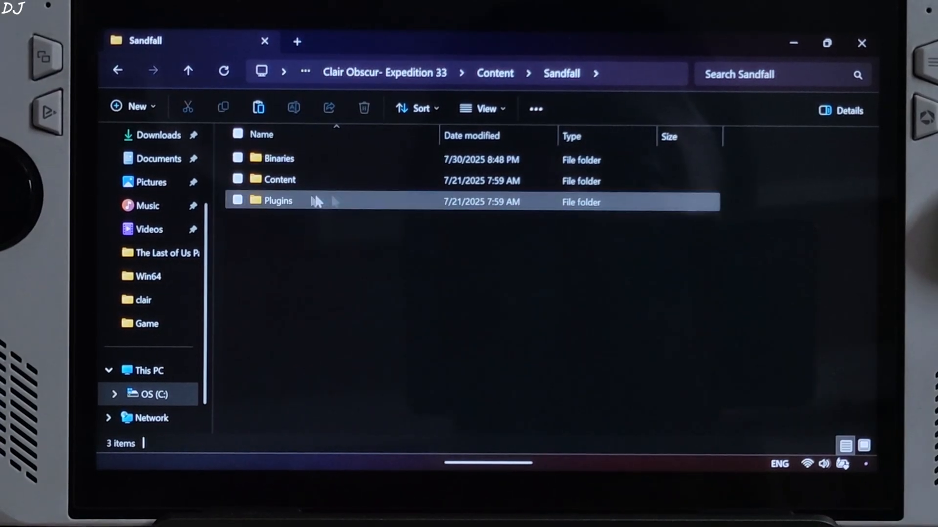
{"action": "double_click", "coordinate": [278, 158]}
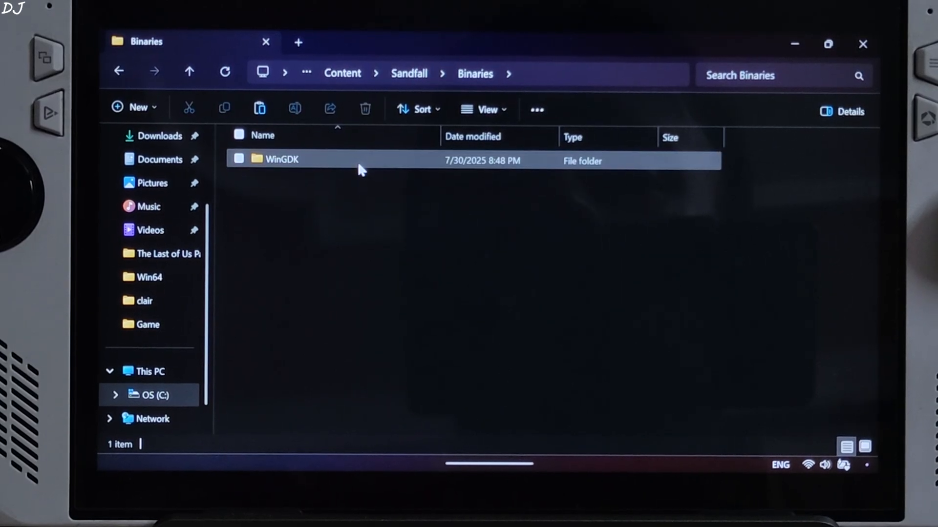
{"action": "double_click", "coordinate": [280, 158]}
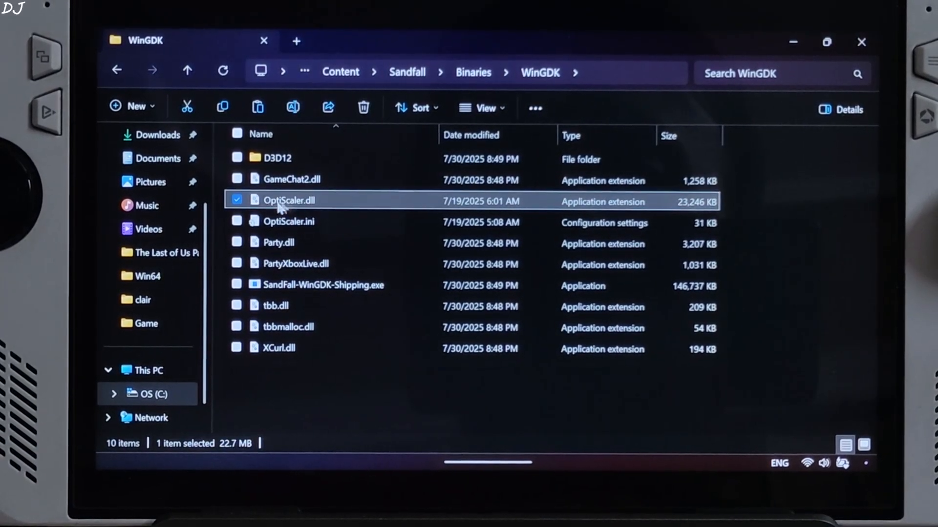
Rename OptiScaler.dll to winmm.dll and open OptiScaler.ini for editing
{"action": "right_click", "coordinate": [289, 200]}
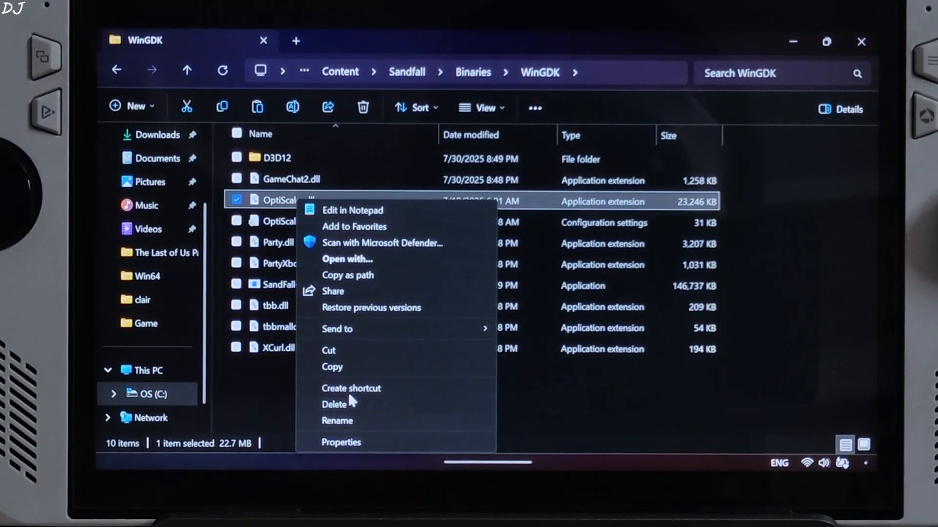
{"action": "left_click", "coordinate": [337, 420]}
{"action": "type", "text": "winmm.dll"}
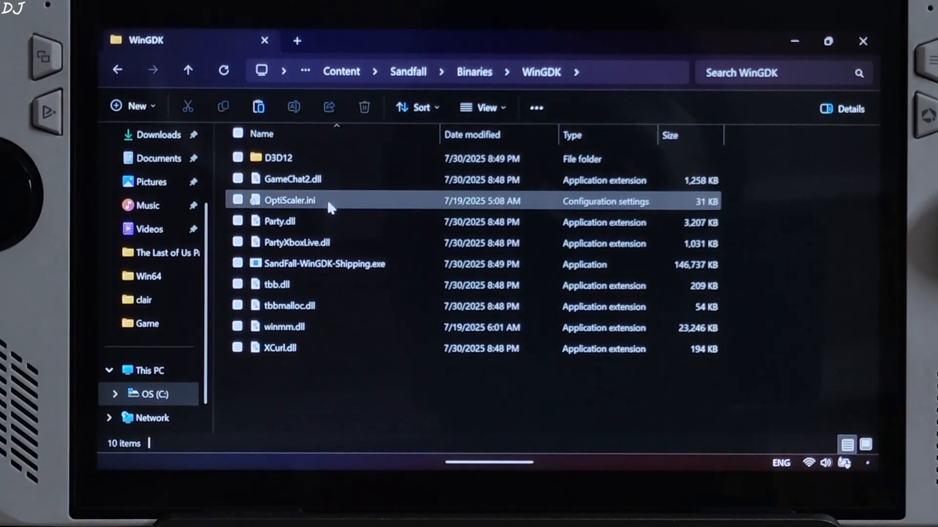
{"action": "double_click", "coordinate": [289, 200]}
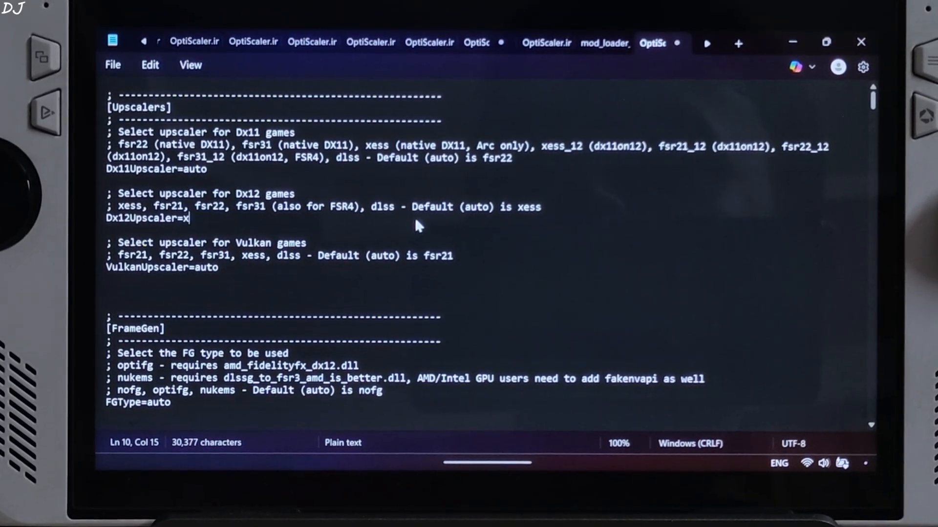
Set Dx12Upscaler=xess and FGType=nukems in OptiScaler.ini
{"action": "type", "text": "ess"}
{"action": "left_click", "coordinate": [484, 403]}
{"action": "type", "text": "n"}
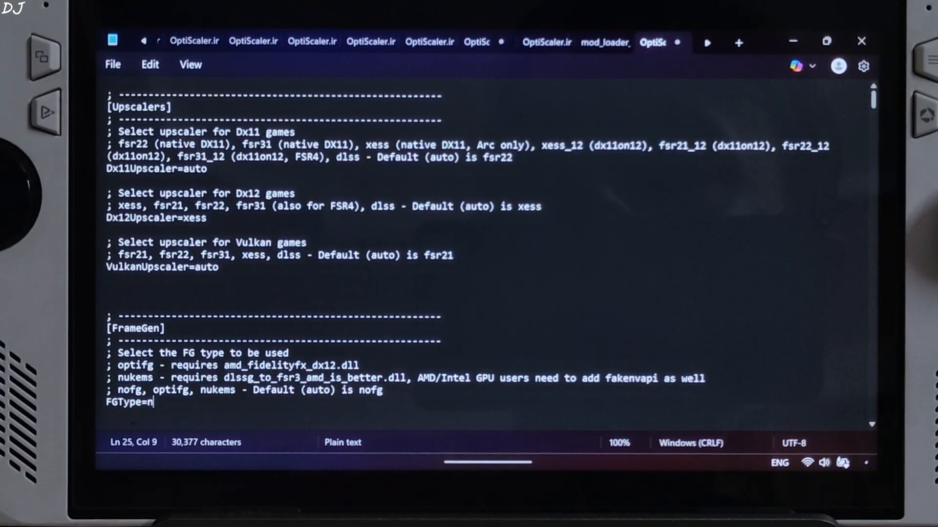
{"action": "type", "text": "ukem"}
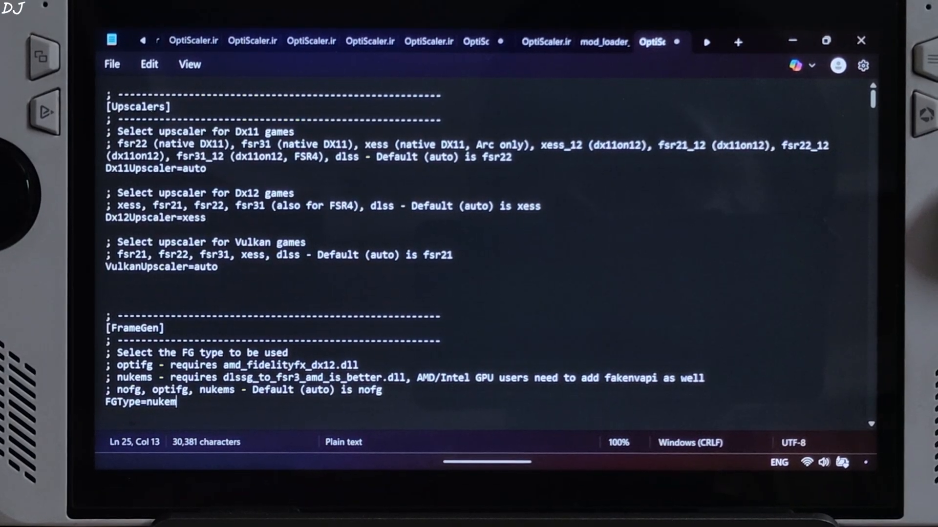
{"action": "type", "text": "s"}
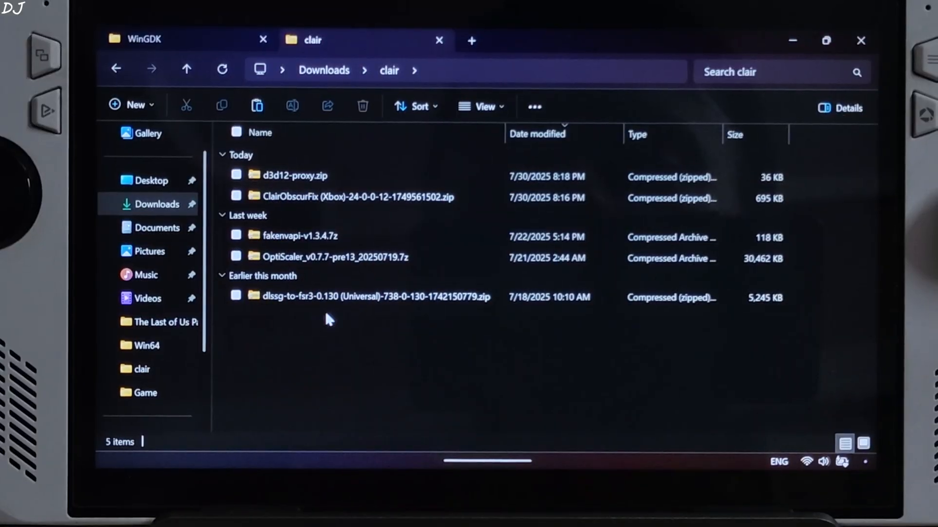
Copy the files inside the dlssg-to-fsr3 archive's dll_version folder
{"action": "double_click", "coordinate": [375, 297]}
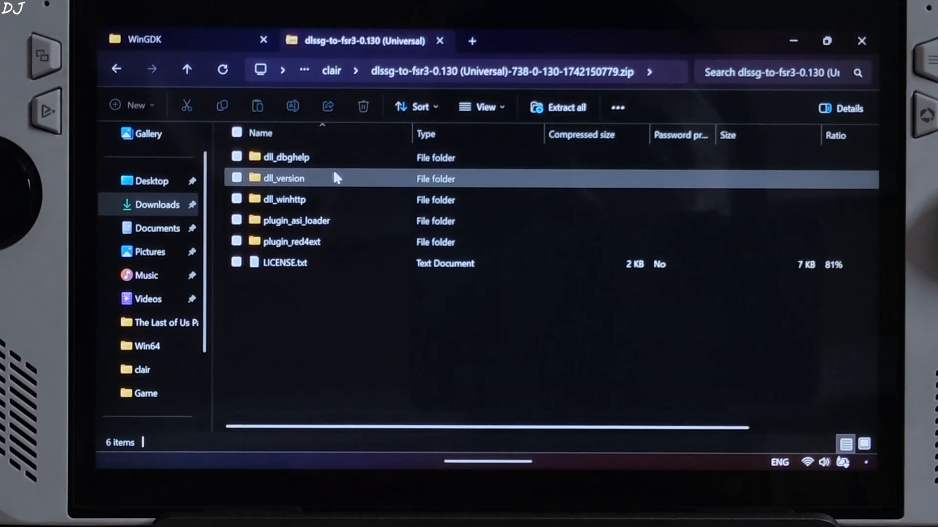
{"action": "double_click", "coordinate": [281, 178]}
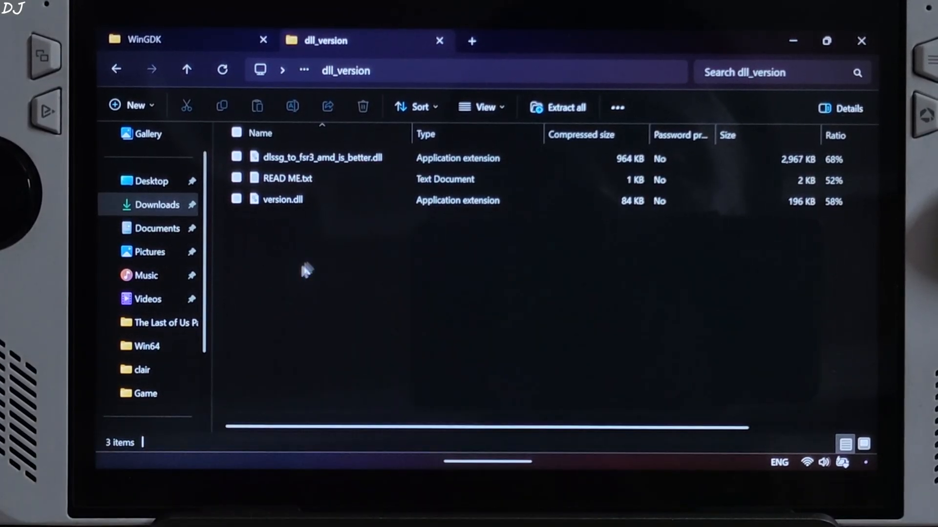
{"action": "right_click", "coordinate": [322, 157]}
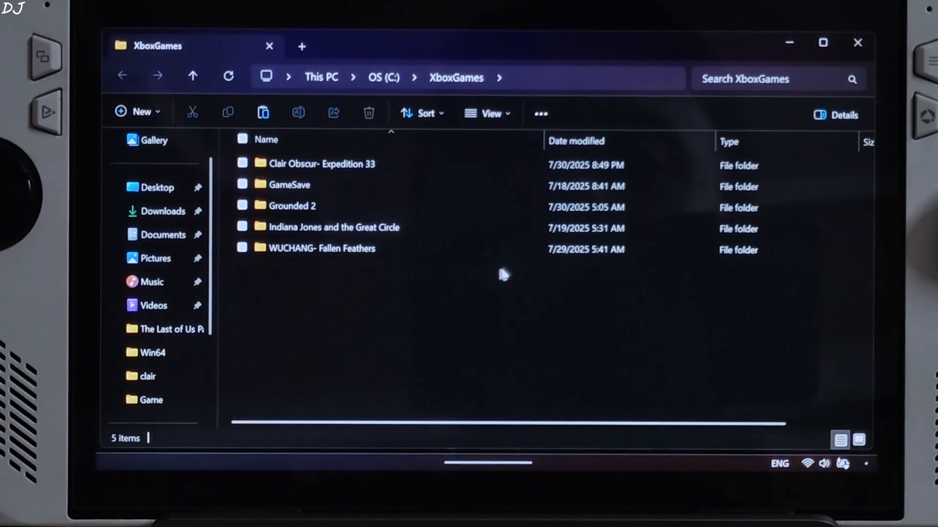
Paste the copied frame generation files into the game's WinGDK folder
{"action": "left_click", "coordinate": [321, 164]}
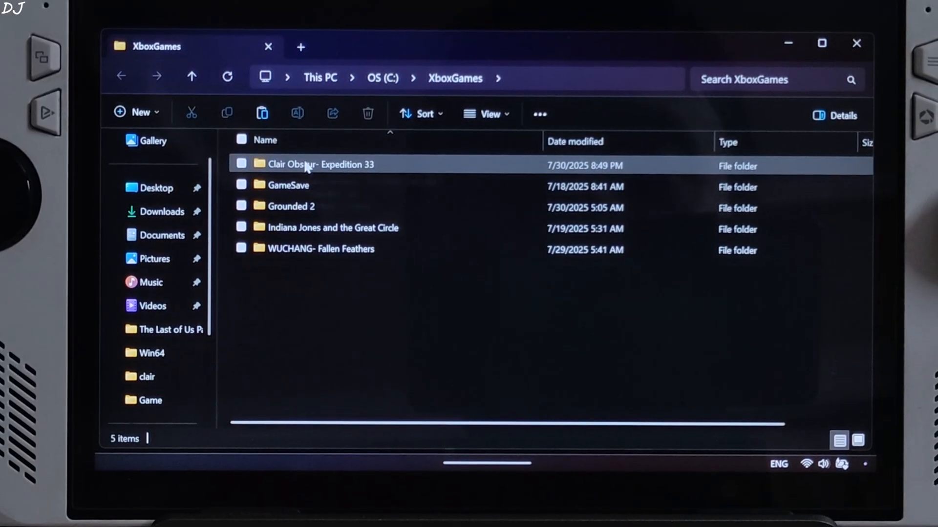
{"action": "double_click", "coordinate": [320, 164]}
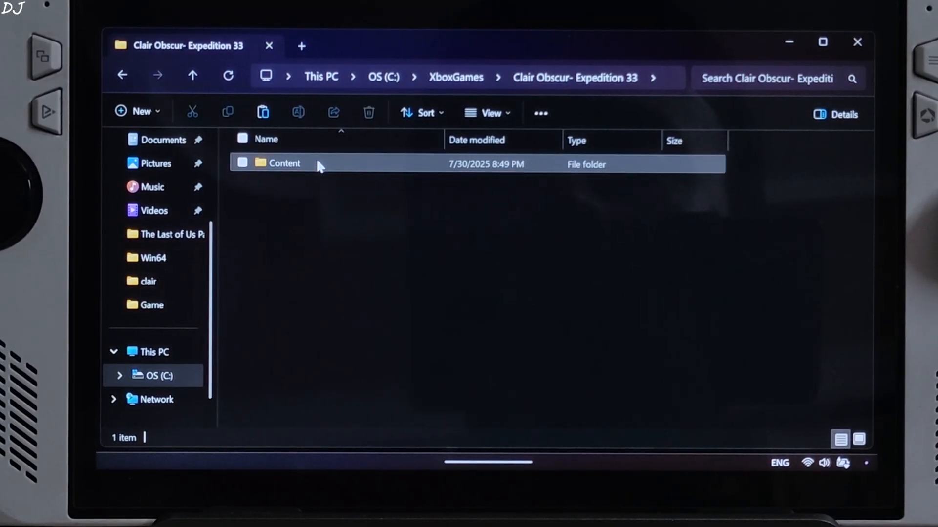
{"action": "double_click", "coordinate": [284, 163]}
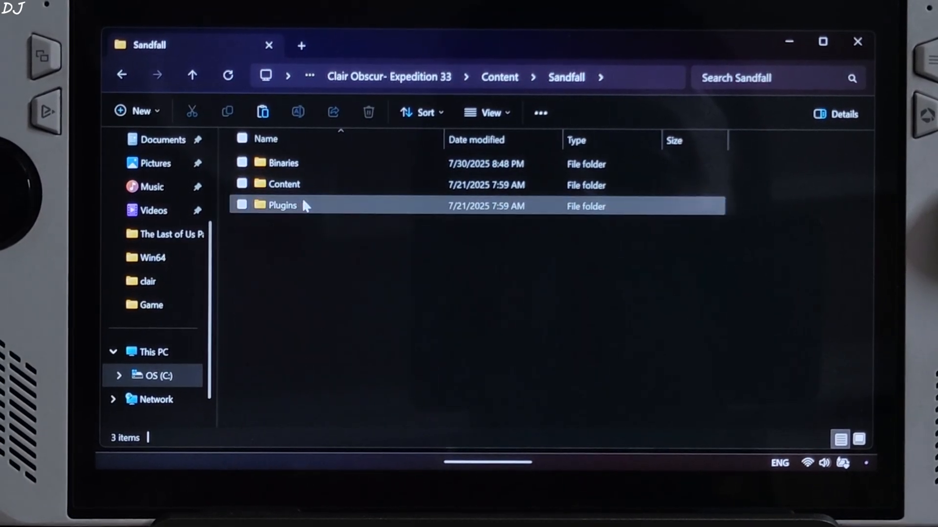
{"action": "double_click", "coordinate": [282, 162]}
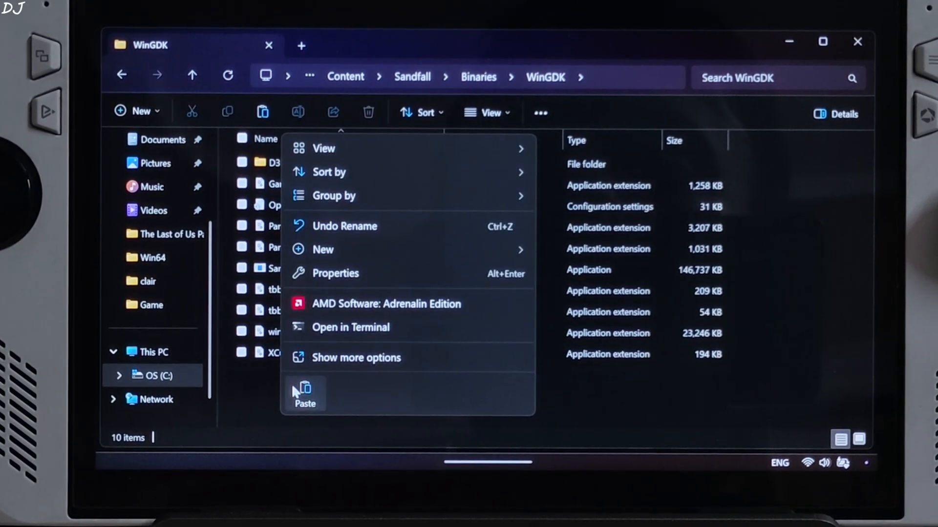
{"action": "left_click", "coordinate": [304, 395]}
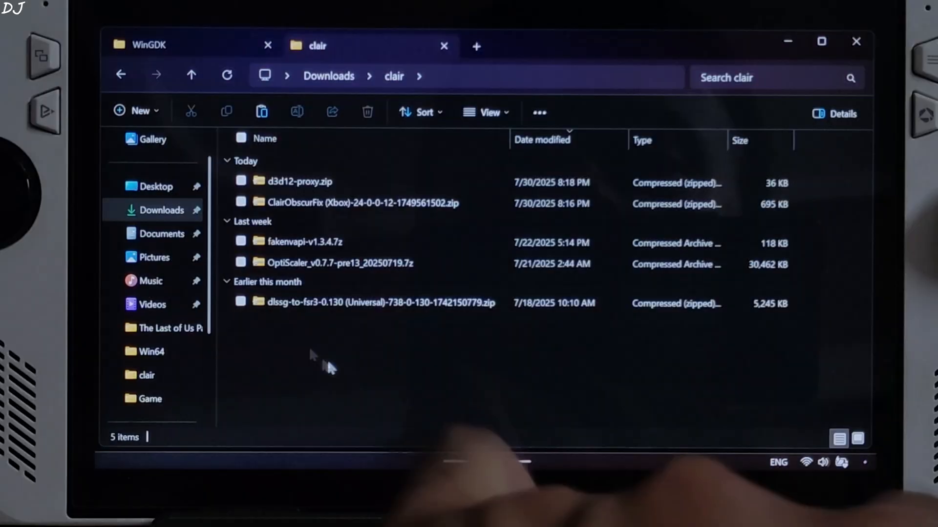
Copy fakenvapi.ini and nvapi64.dll from fakenvapi-v1.3.4.7z and browse into the game's Content folder
{"action": "double_click", "coordinate": [306, 242]}
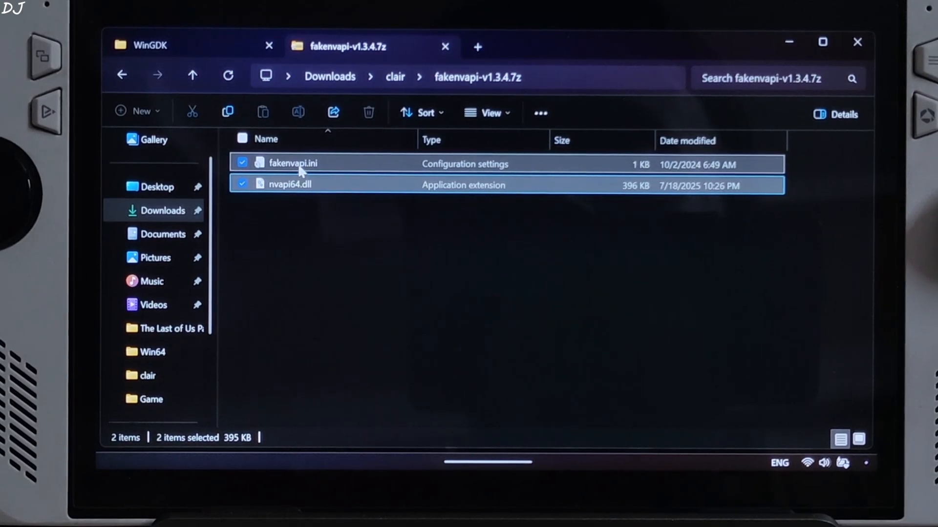
{"action": "left_click", "coordinate": [583, 443]}
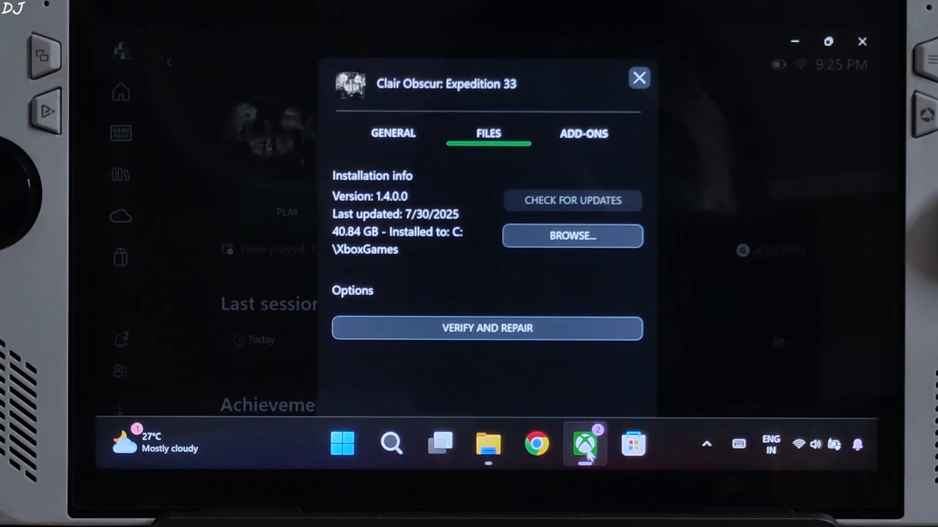
{"action": "left_click", "coordinate": [572, 236]}
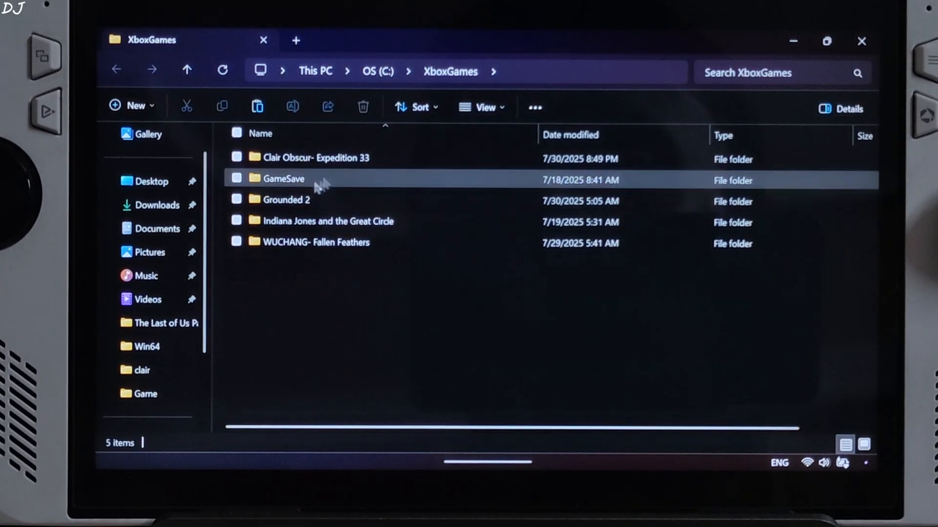
{"action": "double_click", "coordinate": [315, 157]}
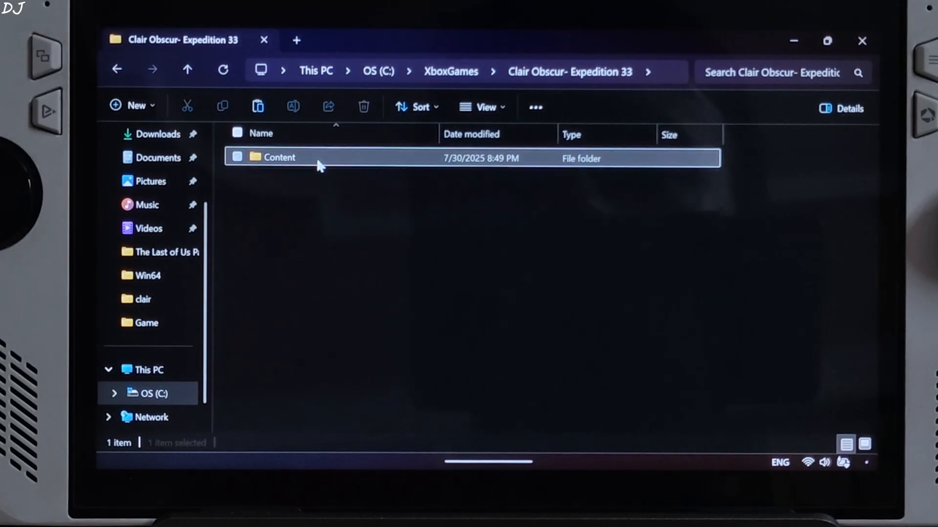
{"action": "double_click", "coordinate": [276, 156]}
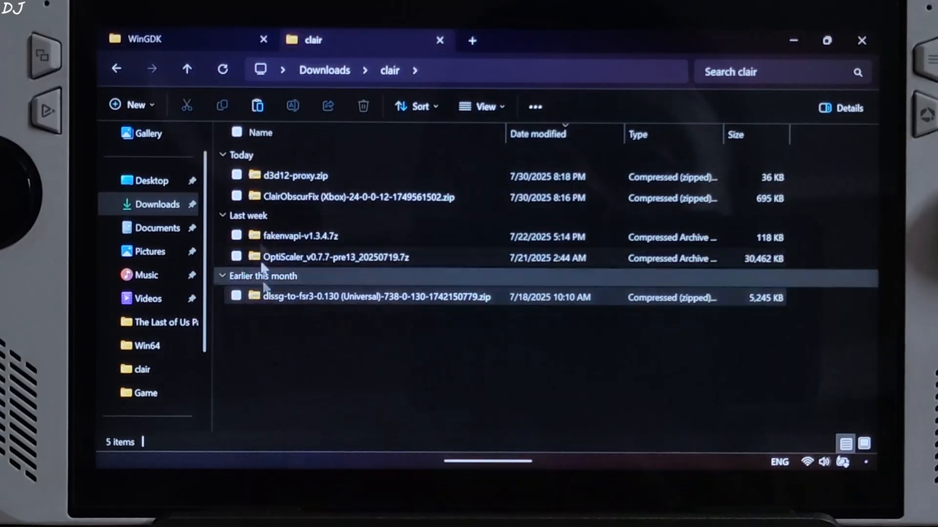
Open the OptiScaler archive, then browse the game's install location into the Sandfall folder
{"action": "double_click", "coordinate": [295, 175]}
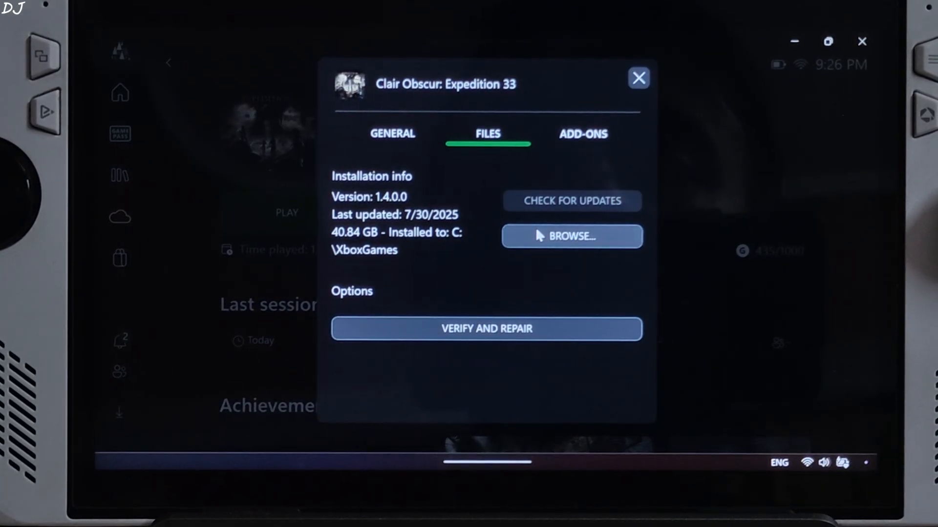
{"action": "left_click", "coordinate": [572, 237]}
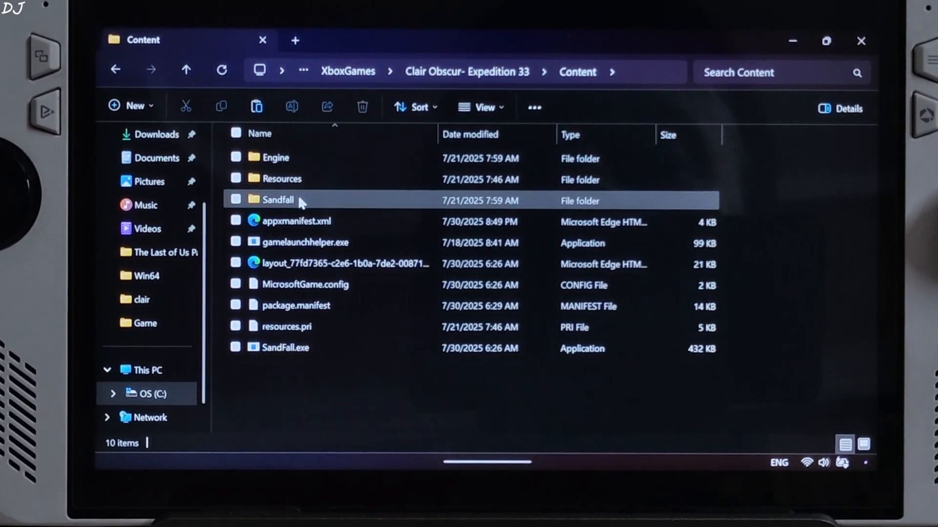
{"action": "double_click", "coordinate": [276, 200]}
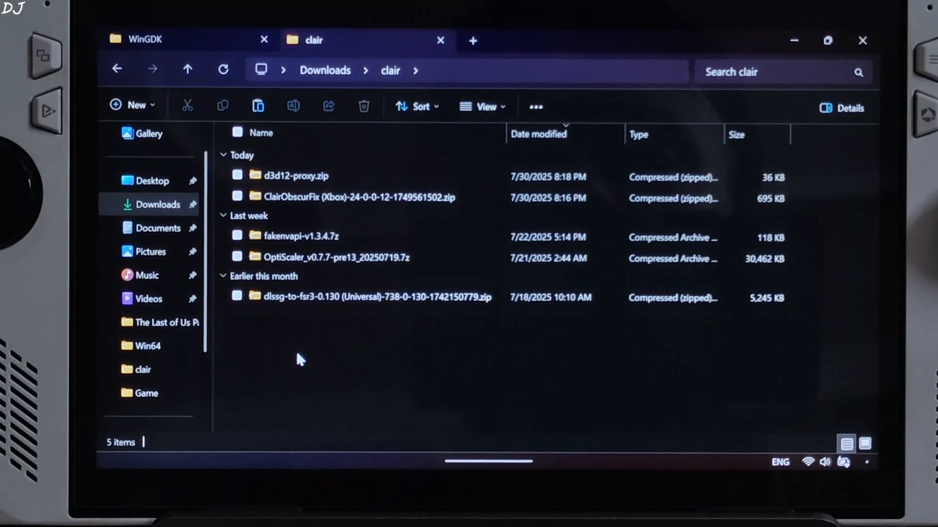
Copy the fix files from the ClairObscurFix archive's Sandfall\Binaries\WinGDK folder
{"action": "left_click", "coordinate": [357, 198]}
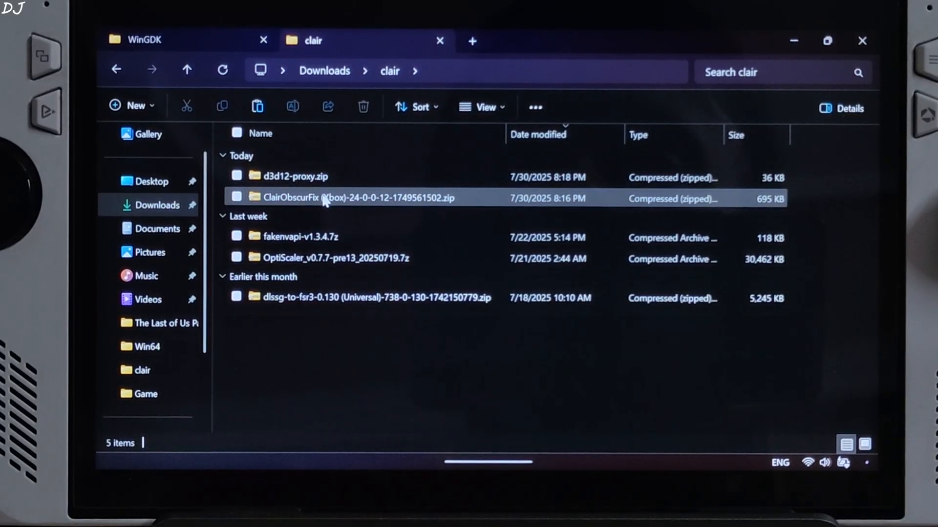
{"action": "double_click", "coordinate": [354, 198]}
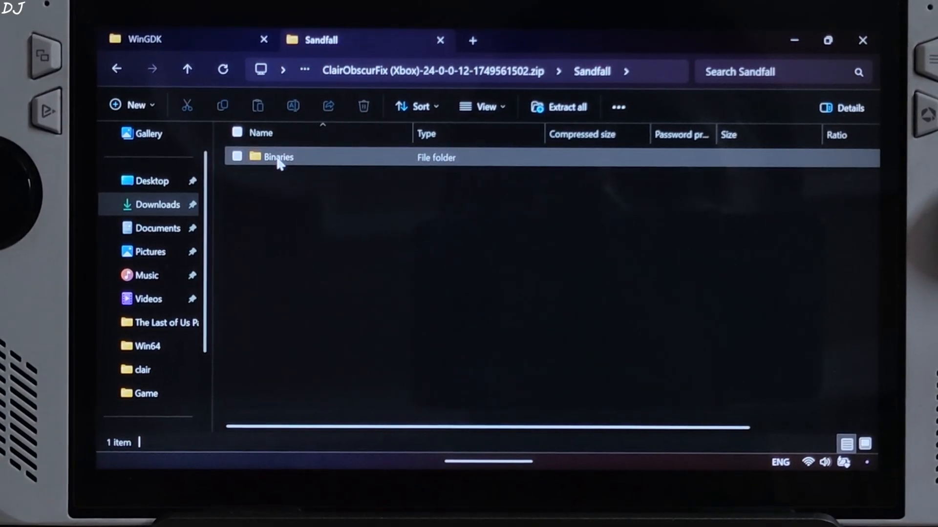
{"action": "double_click", "coordinate": [278, 157]}
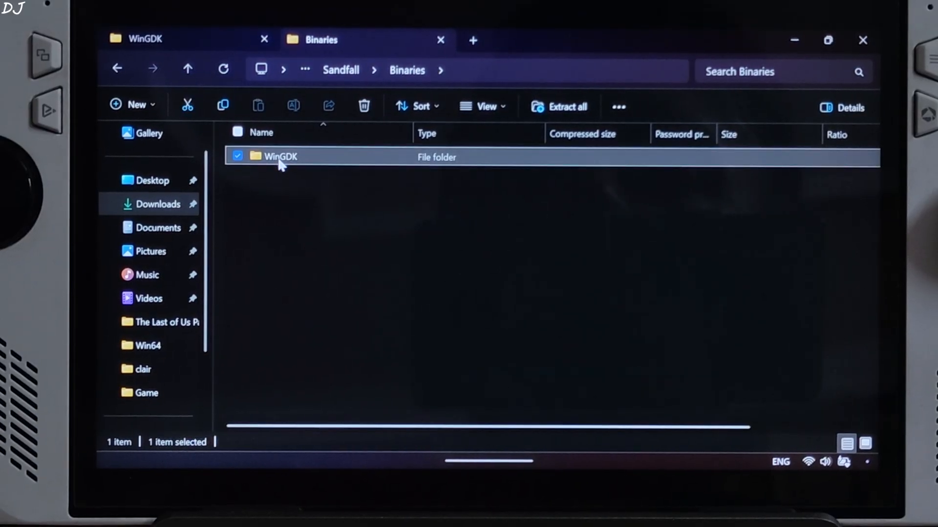
{"action": "double_click", "coordinate": [278, 157]}
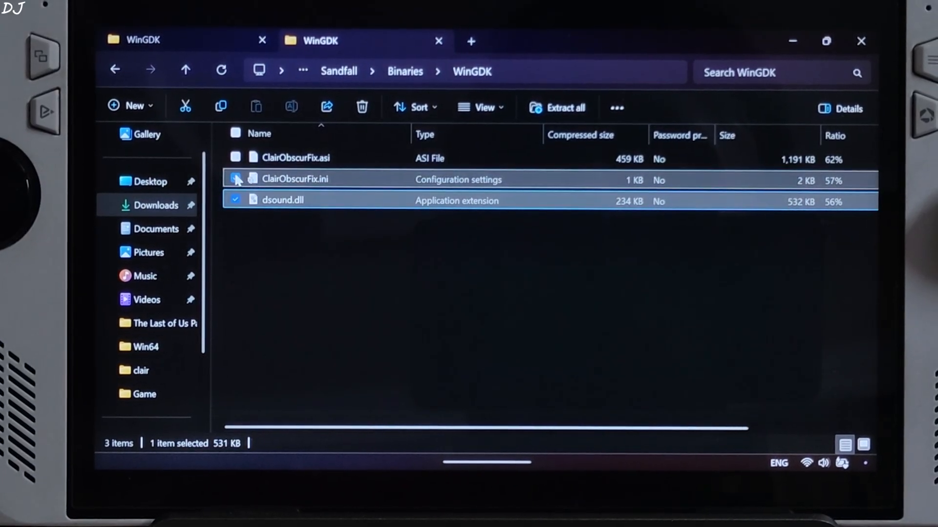
{"action": "right_click", "coordinate": [281, 200]}
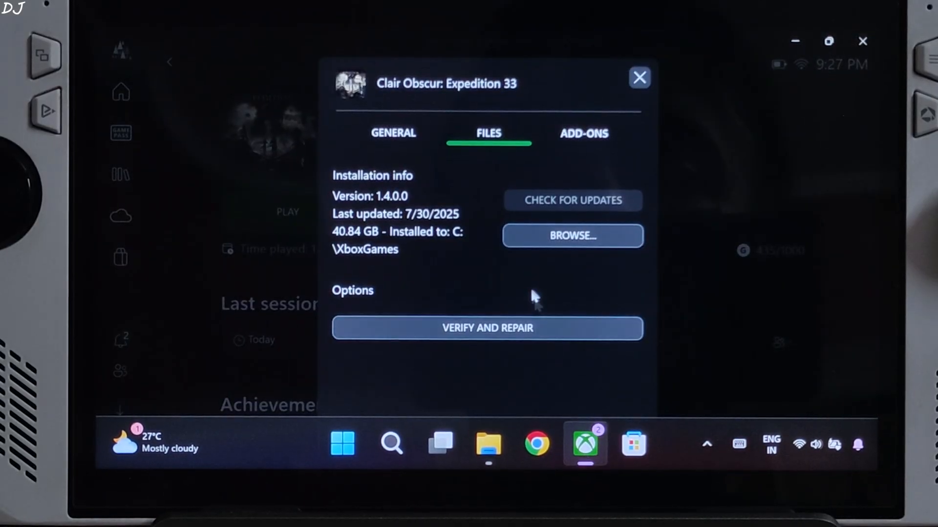
Paste dsound.dll and ClairObscurFix.ini into the game's Sandfall\Binaries\WinGDK folder
{"action": "left_click", "coordinate": [572, 235]}
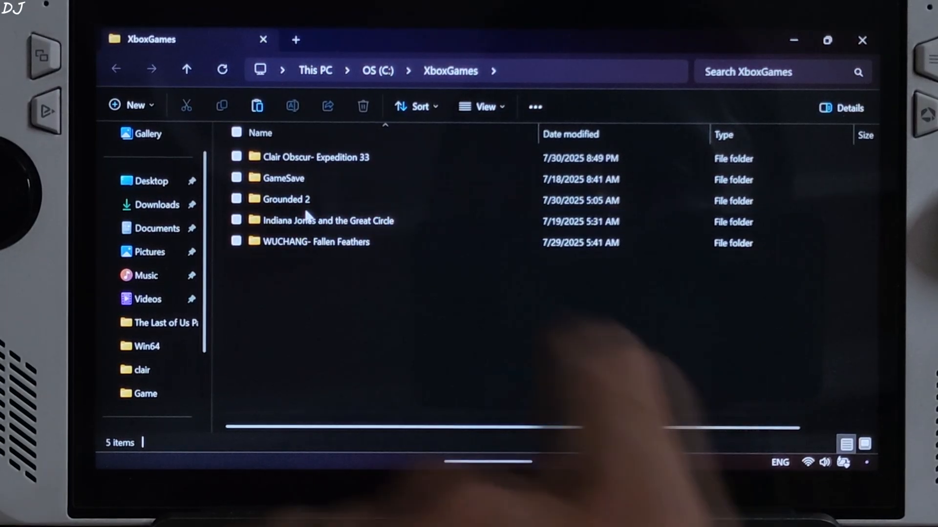
{"action": "double_click", "coordinate": [314, 156]}
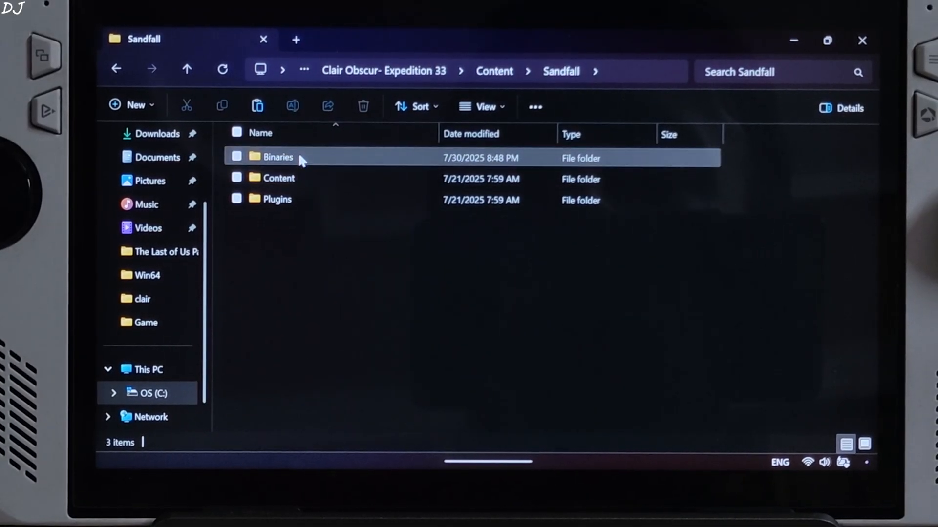
{"action": "double_click", "coordinate": [279, 156]}
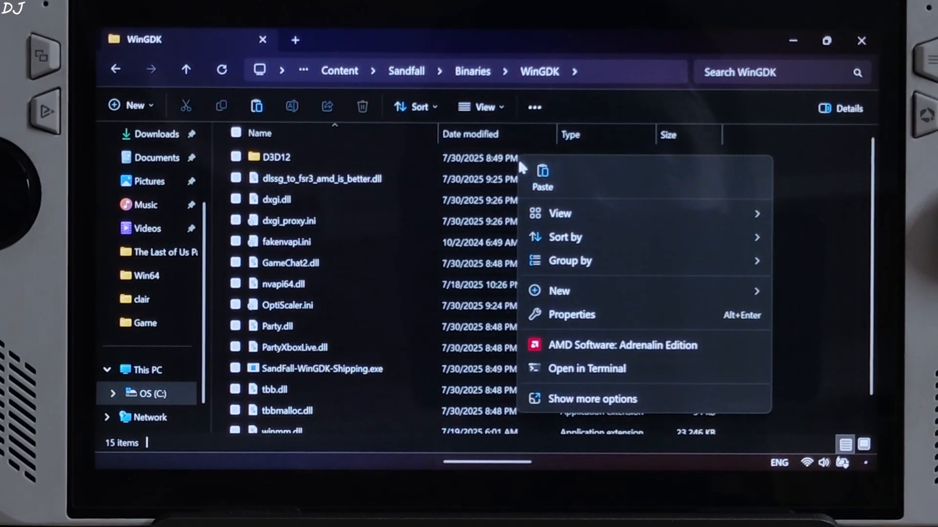
{"action": "left_click", "coordinate": [541, 174]}
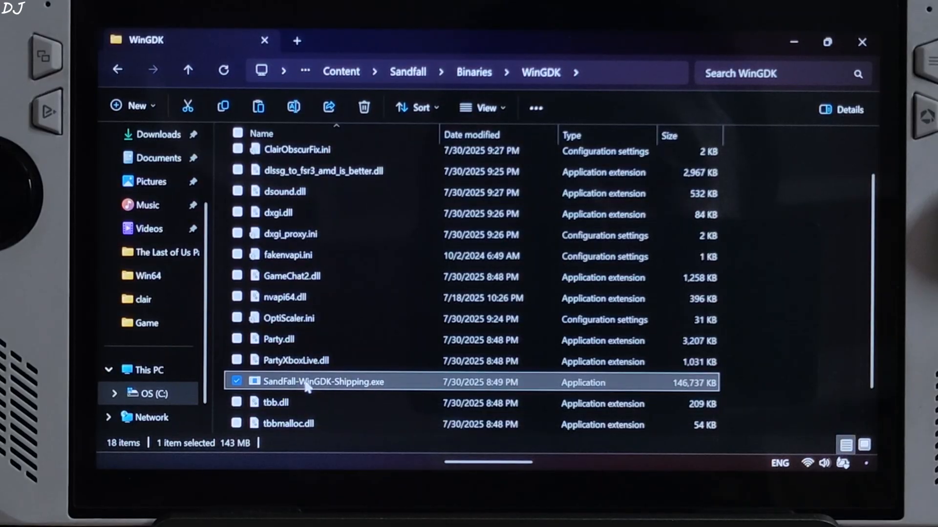
Send SandFall-WinGDK-Shipping.exe to the desktop as a shortcut via Show more options > Send to
{"action": "right_click", "coordinate": [323, 382]}
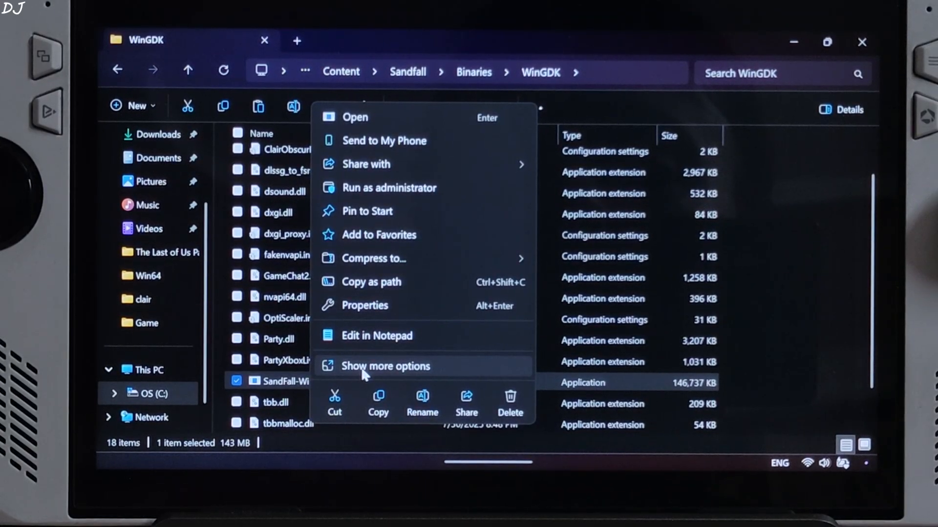
{"action": "left_click", "coordinate": [386, 367]}
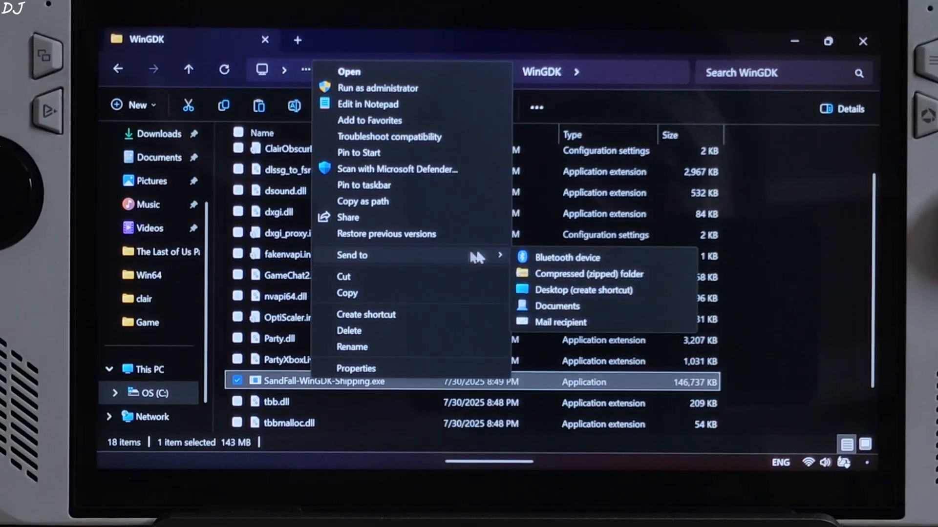
{"action": "mouse_move", "coordinate": [583, 289]}
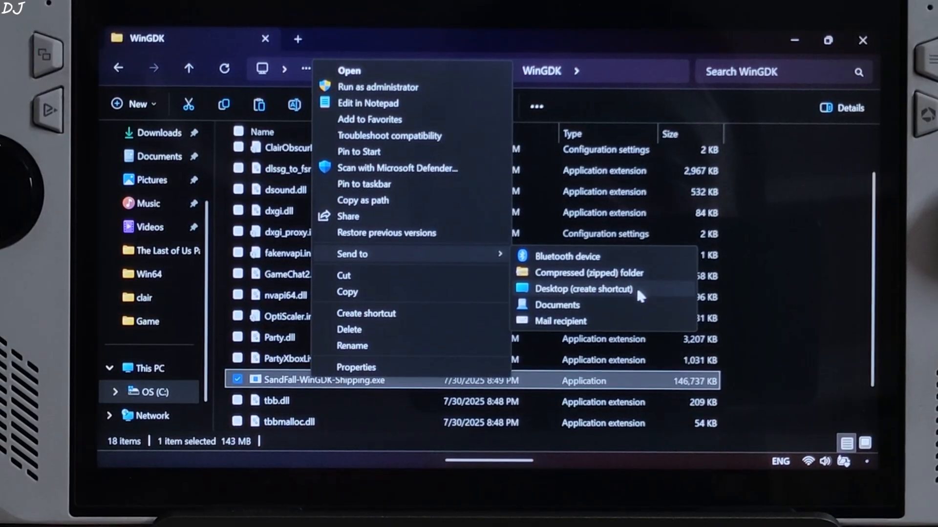
{"action": "left_click", "coordinate": [584, 289]}
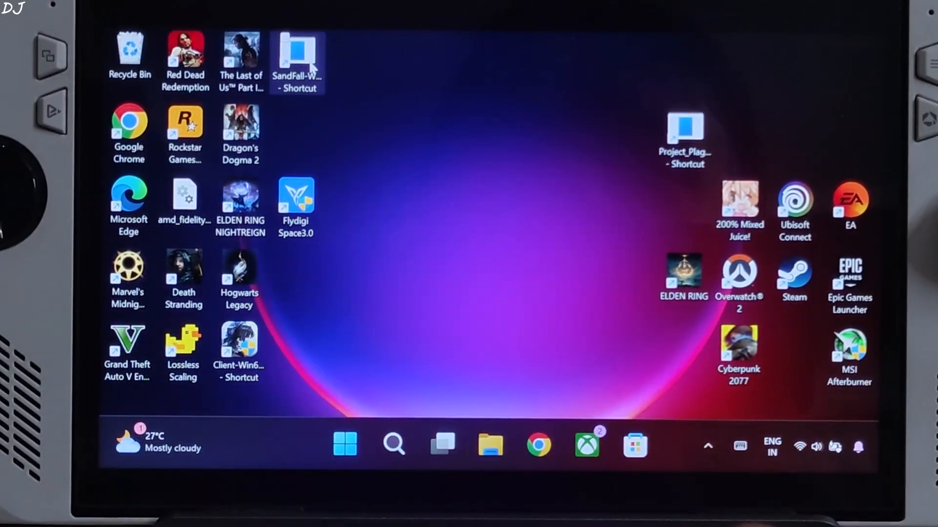
{"action": "left_click", "coordinate": [297, 49]}
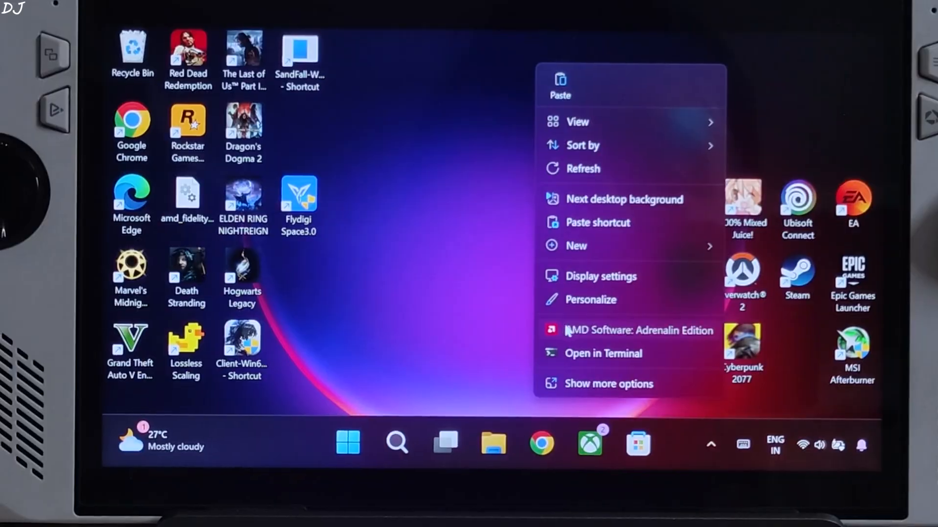
Add the desktop SandFall-WinGDK-Shipping.exe shortcut as a game in Adrenalin's Gaming list
{"action": "left_click", "coordinate": [638, 330]}
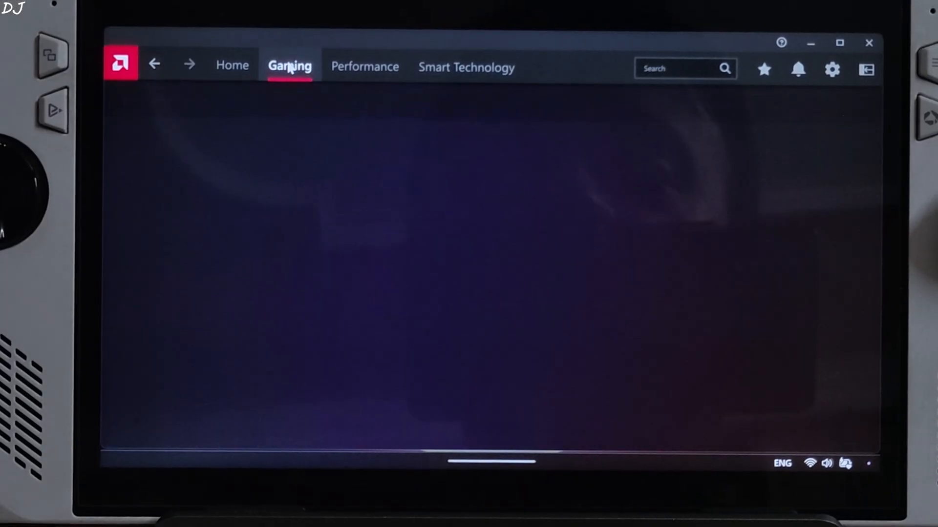
{"action": "left_click", "coordinate": [289, 66]}
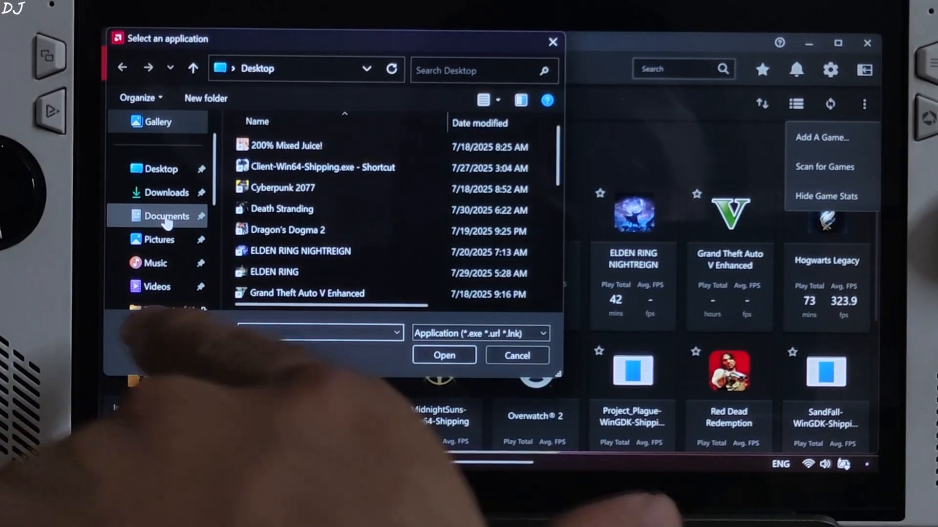
{"action": "left_click", "coordinate": [282, 208]}
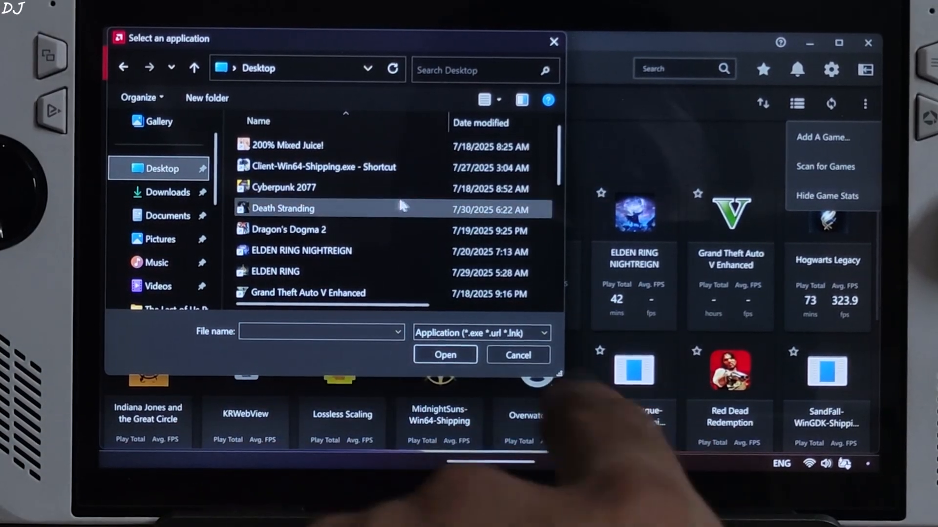
{"action": "scroll", "scroll_direction": "down", "scroll_amount": 3}
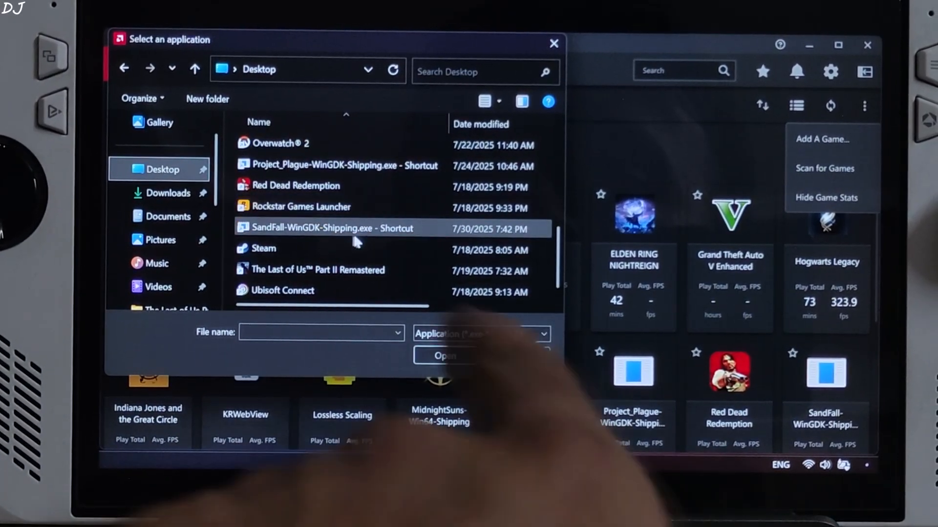
{"action": "left_click", "coordinate": [330, 229]}
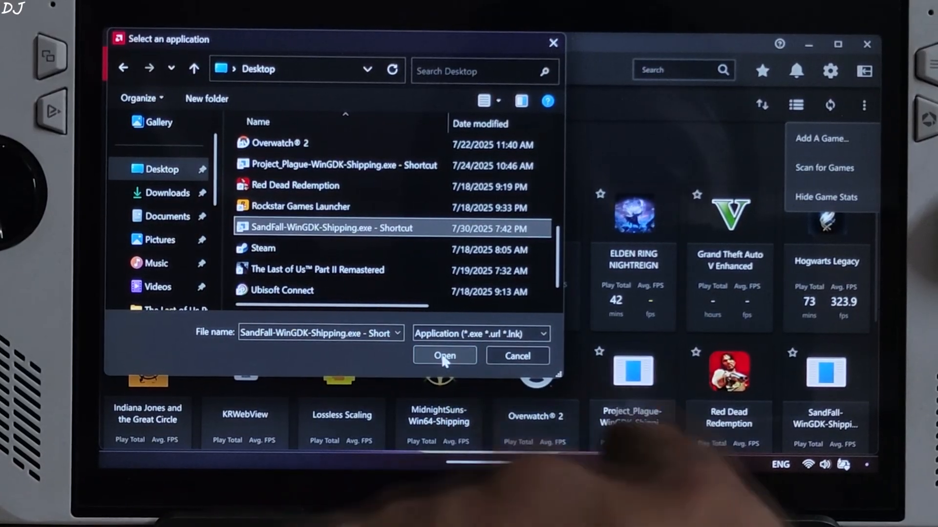
{"action": "left_click", "coordinate": [444, 356]}
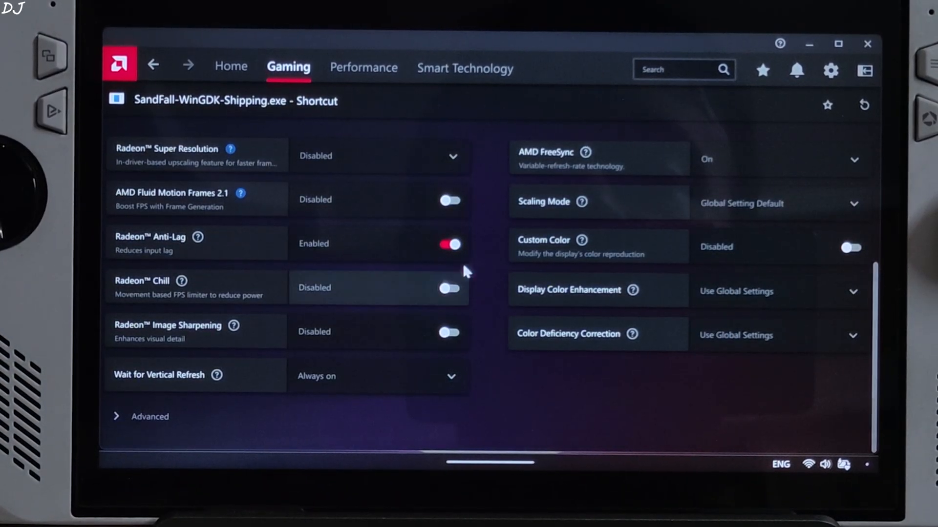
{"action": "mouse_move", "coordinate": [619, 350]}
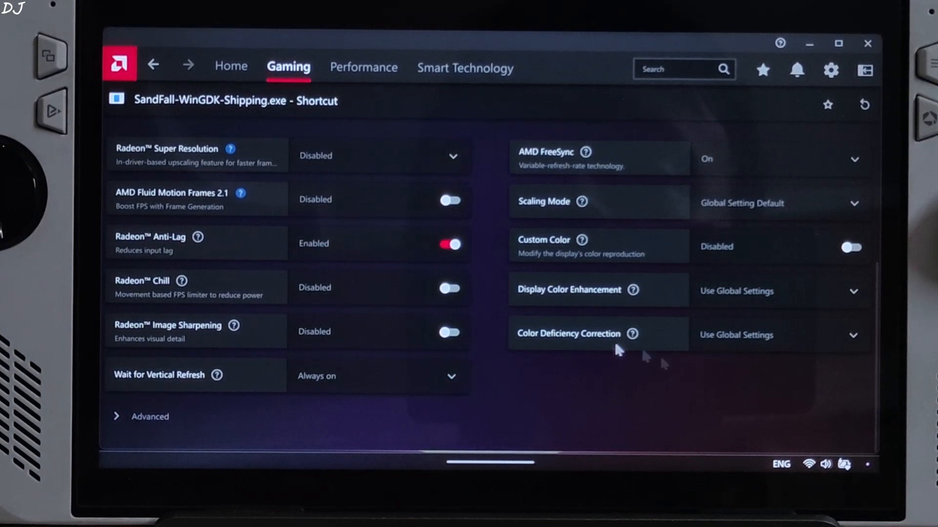
Leave Radeon Anti-Lag off in the SandFall shortcut profile and review its settings
{"action": "left_click", "coordinate": [449, 244]}
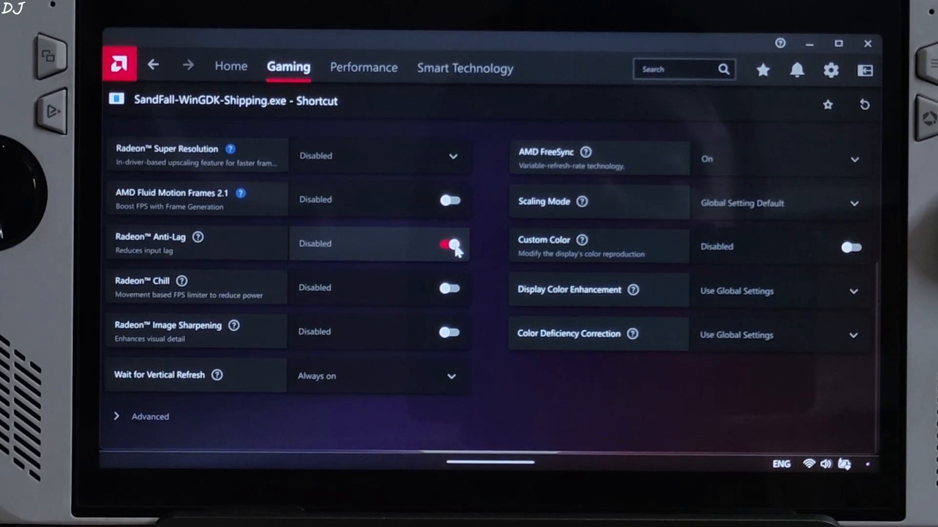
{"action": "left_click", "coordinate": [449, 243]}
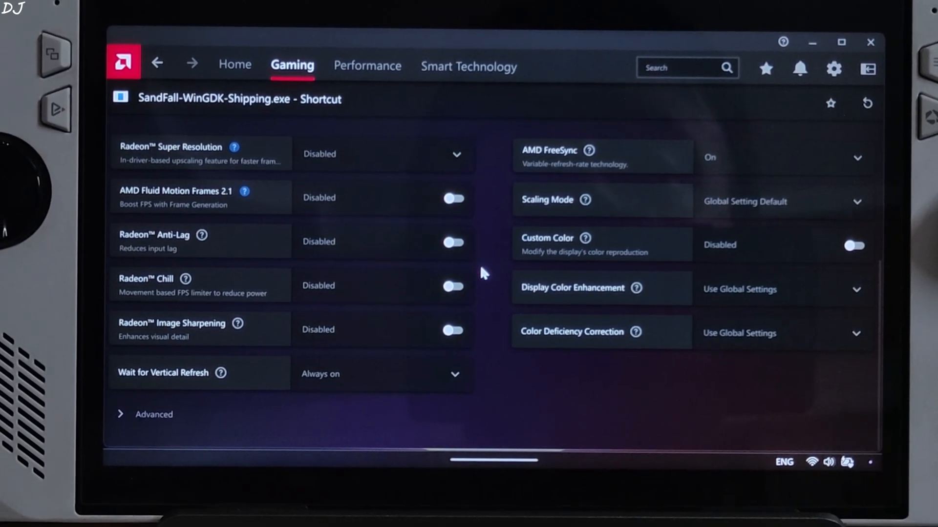
{"action": "scroll", "scroll_direction": "down", "scroll_amount": 3}
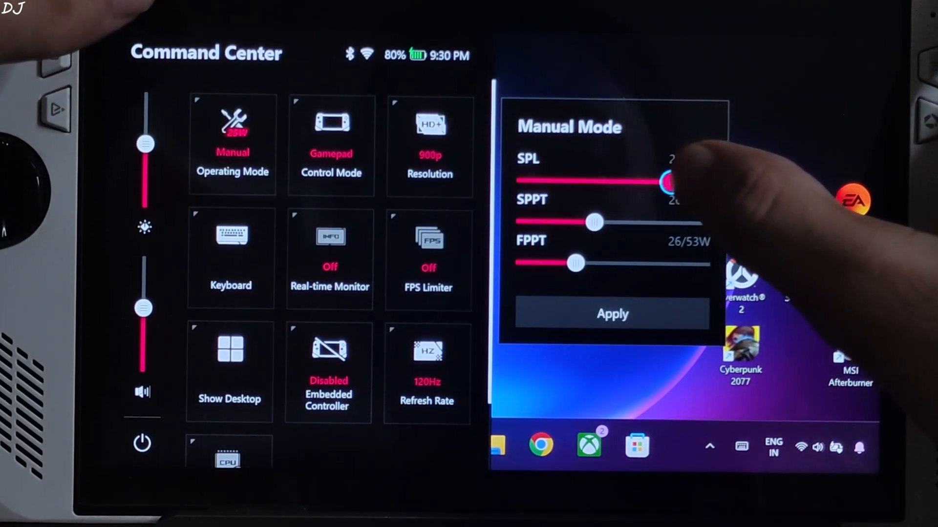
Drag the Manual Mode SPL, SPPT and FPPT power limits to 27W
{"action": "left_click_drag", "start_coordinate": [667, 182], "coordinate": [688, 186]}
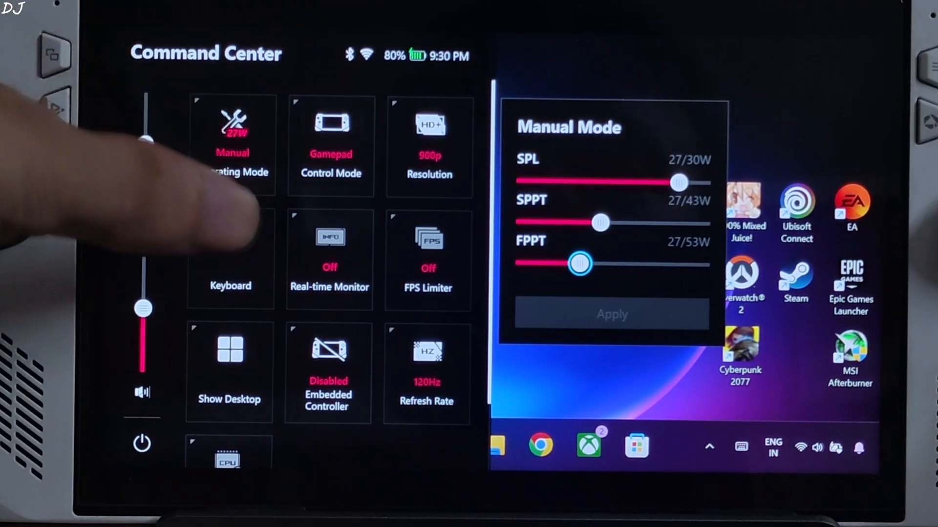
{"action": "scroll", "scroll_direction": "down", "scroll_amount": 3}
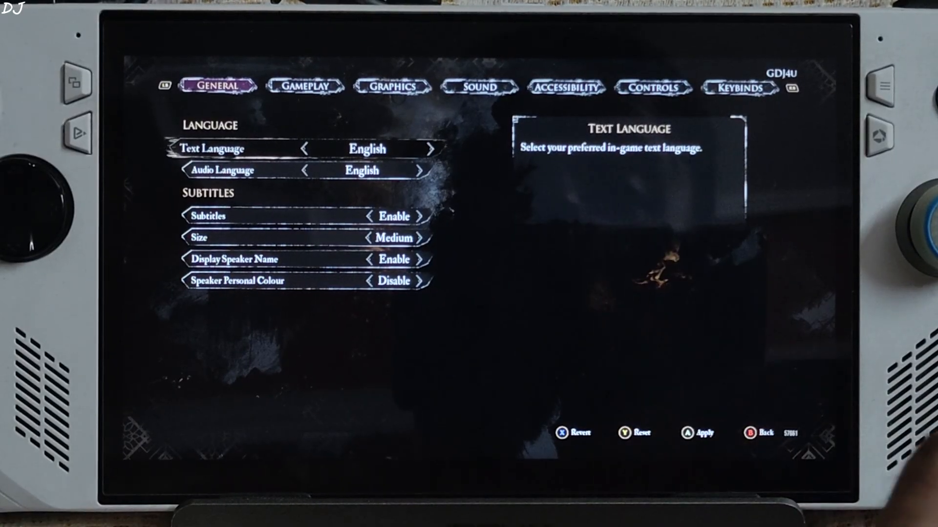
Set Scaling Type to DLSS with Scaling Mode Quality in the Graphics settings
{"action": "left_click", "coordinate": [391, 87]}
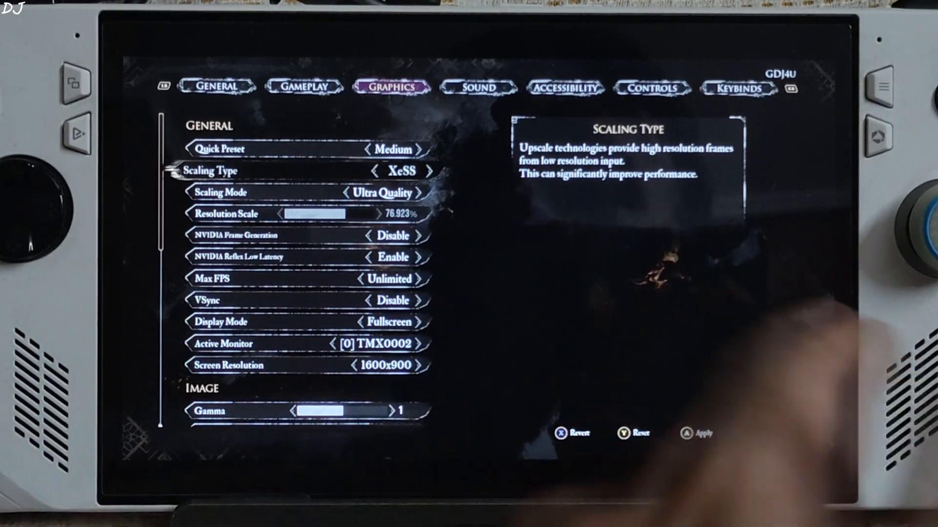
{"action": "left_click", "coordinate": [423, 170]}
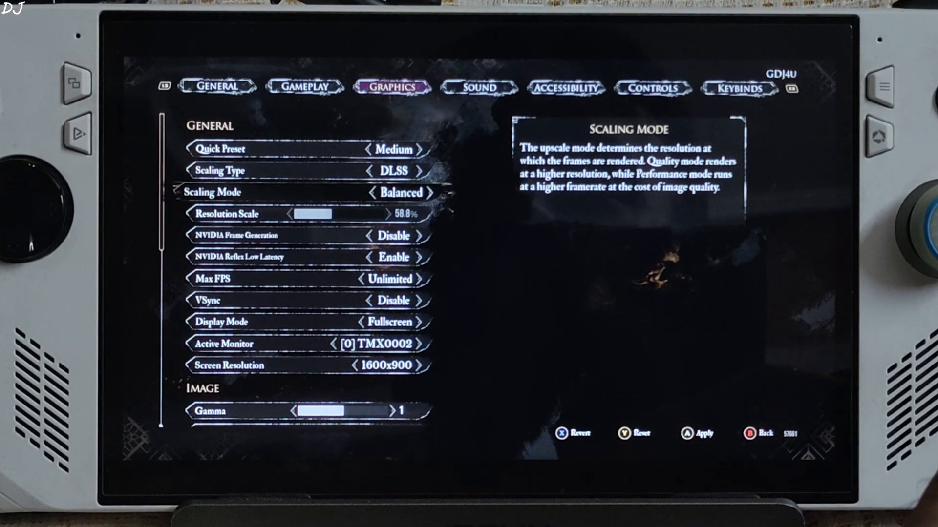
{"action": "left_click", "coordinate": [420, 193]}
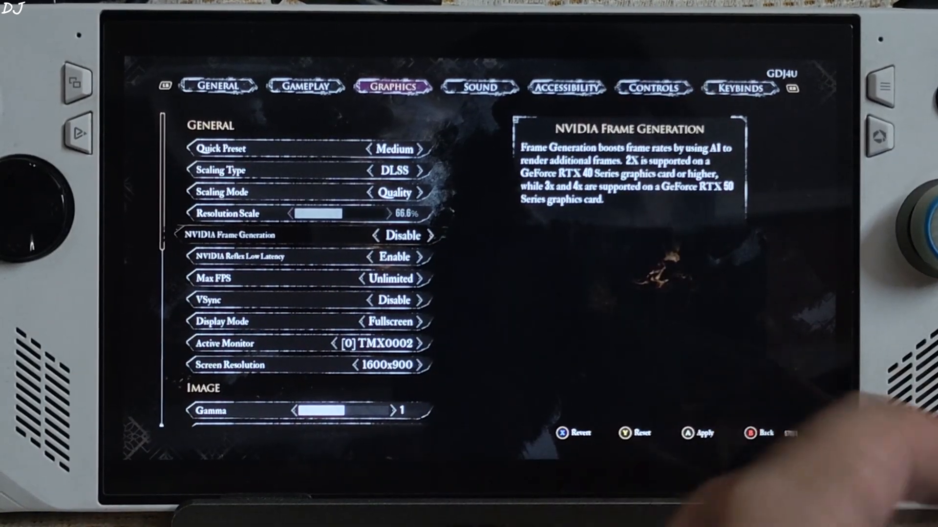
Lower Post Process to Low further down the graphics options and apply
{"action": "key", "text": "down"}
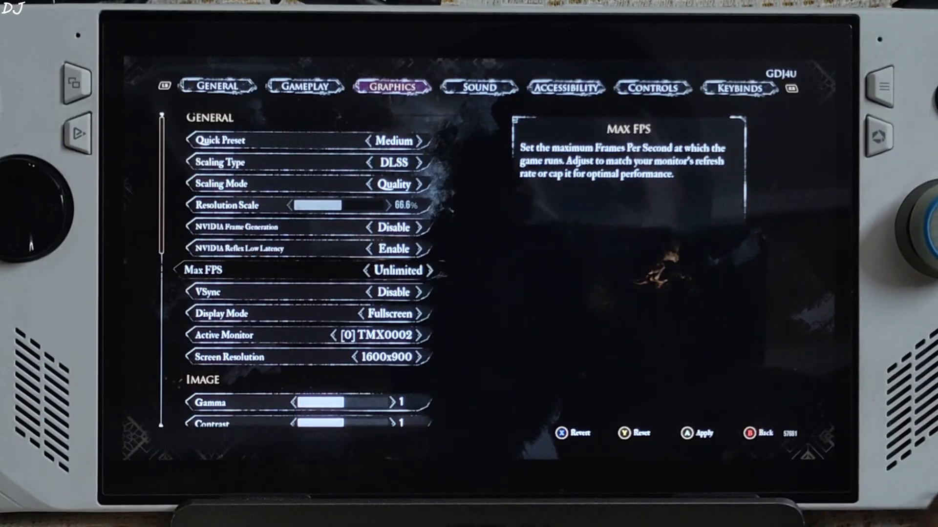
{"action": "scroll", "scroll_direction": "down", "scroll_amount": 3}
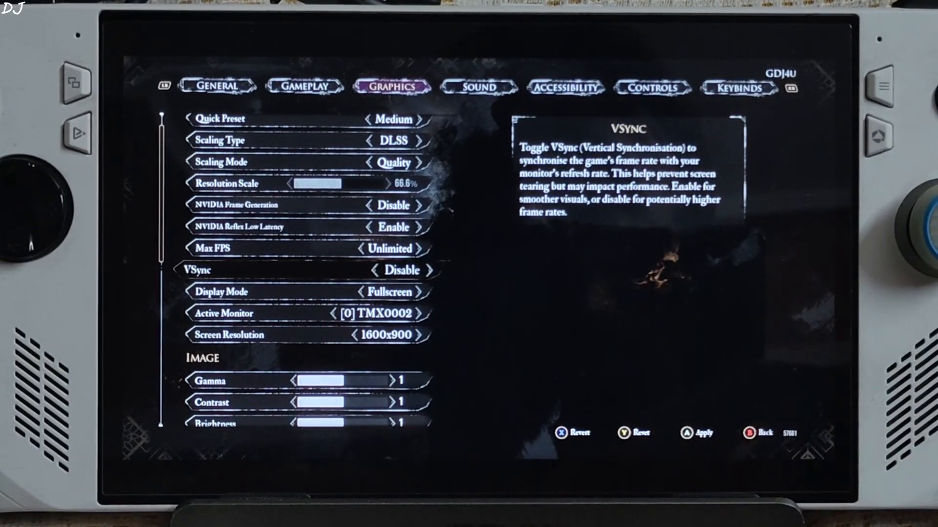
{"action": "scroll", "scroll_direction": "down", "scroll_amount": 3}
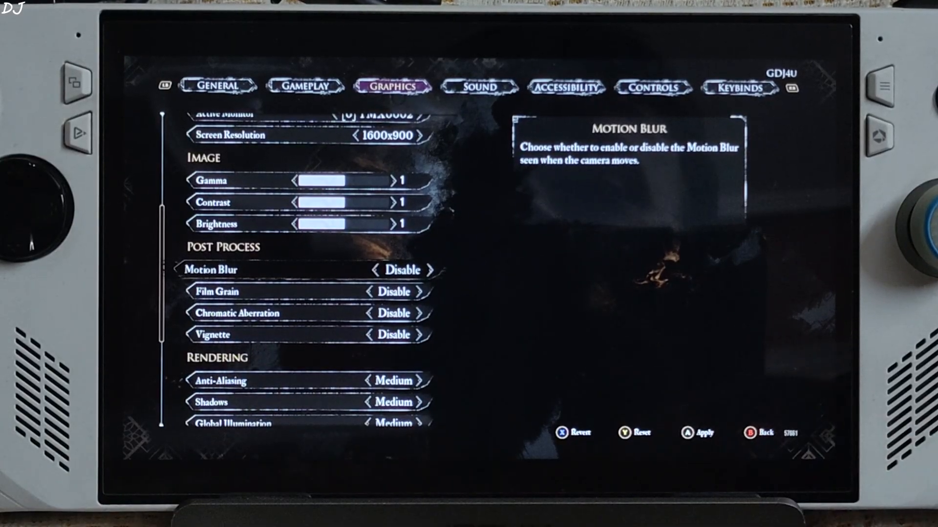
{"action": "scroll", "scroll_direction": "down", "scroll_amount": 3}
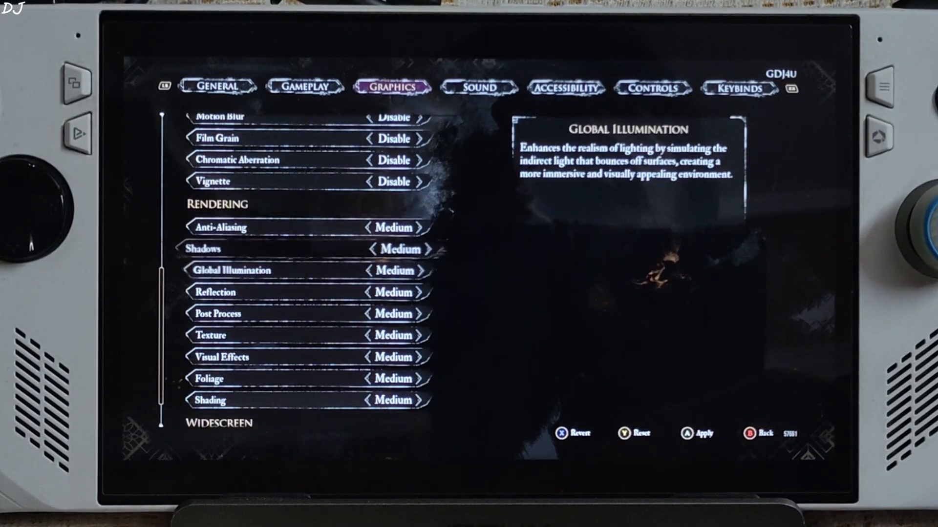
{"action": "scroll", "scroll_direction": "down", "scroll_amount": 3}
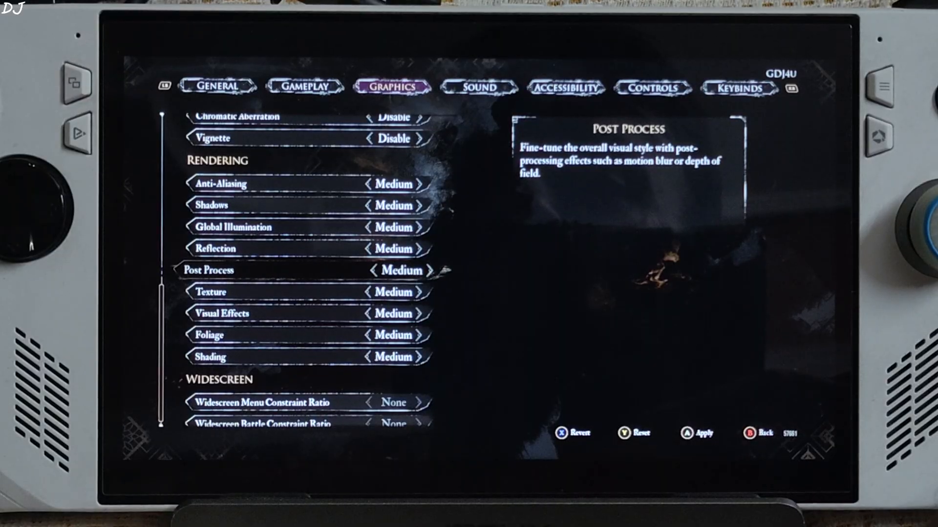
{"action": "left_click", "coordinate": [427, 271]}
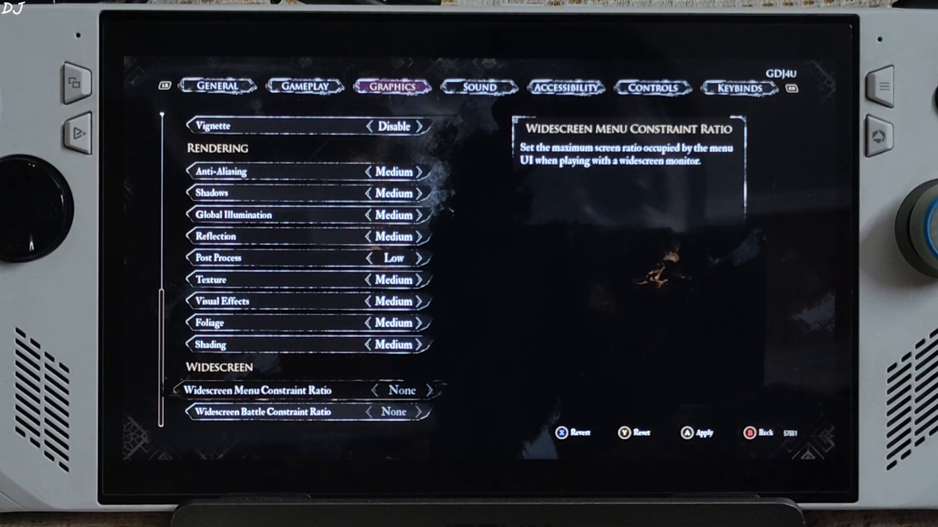
{"action": "left_click", "coordinate": [702, 433]}
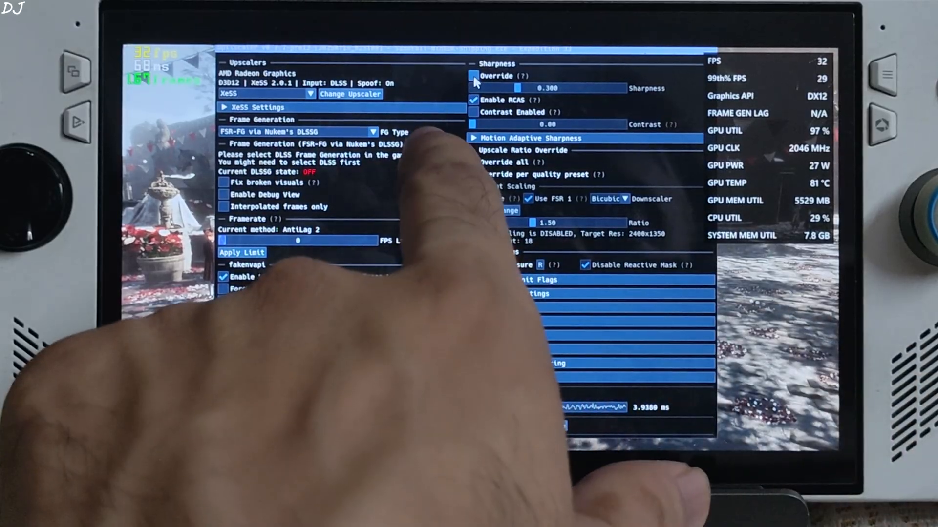
Enable Sharpness Override at 0.600 in OptiScaler and close the overlay
{"action": "left_click", "coordinate": [473, 75]}
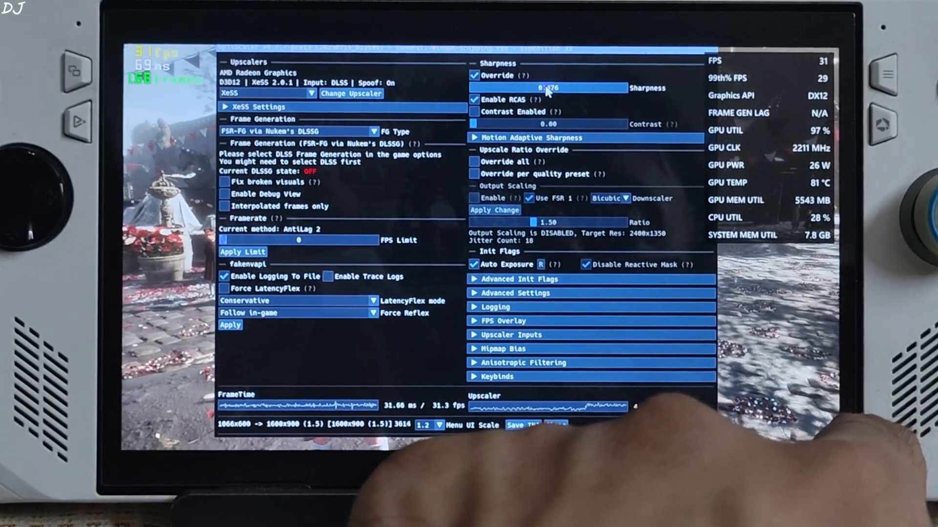
{"action": "left_click_drag", "start_coordinate": [541, 88], "coordinate": [556, 87]}
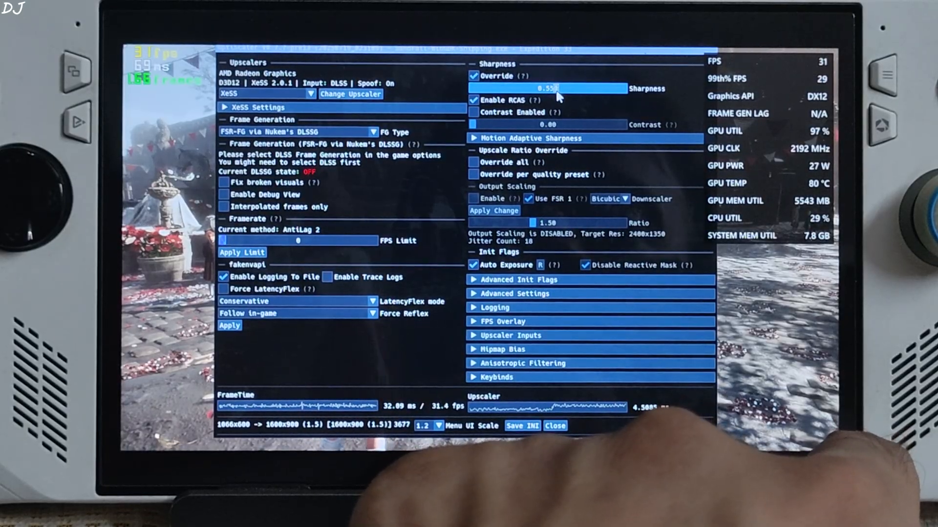
{"action": "left_click_drag", "start_coordinate": [555, 89], "coordinate": [566, 89]}
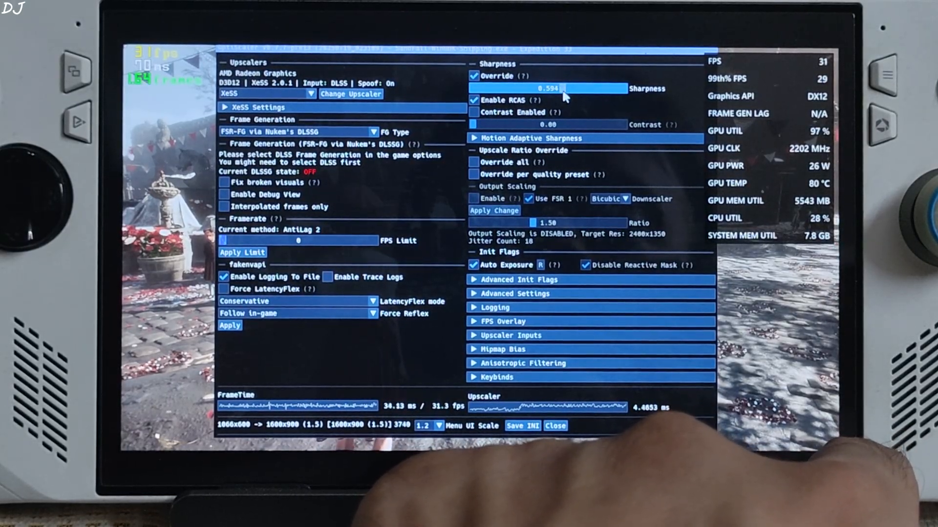
{"action": "left_click_drag", "start_coordinate": [557, 89], "coordinate": [563, 89]}
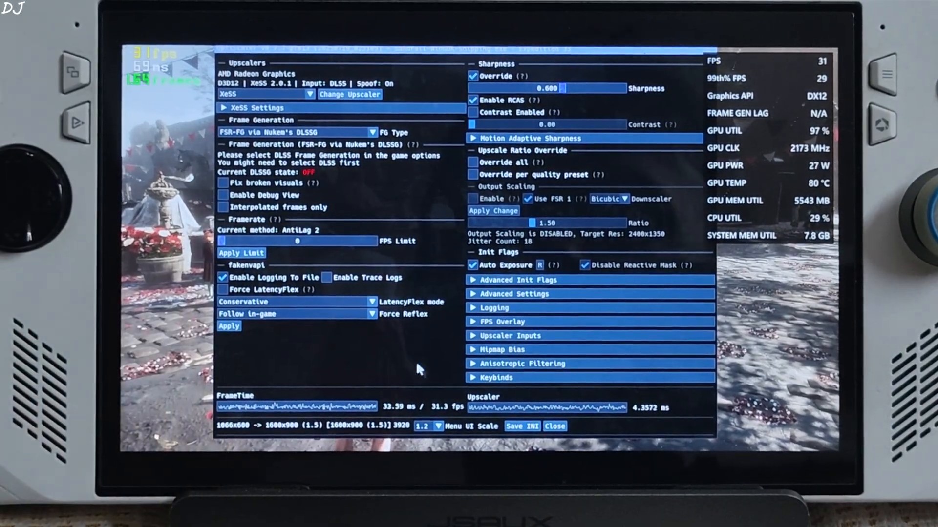
{"action": "left_click", "coordinate": [522, 426]}
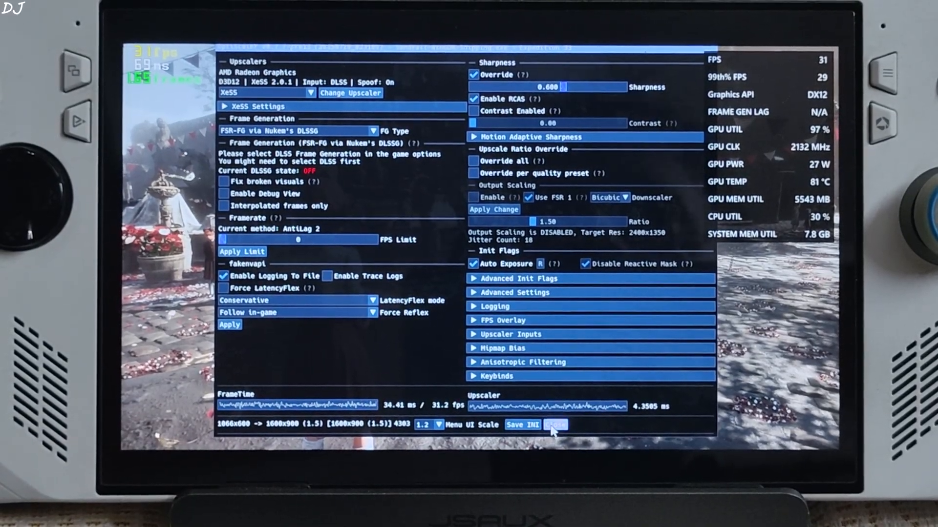
{"action": "left_click", "coordinate": [553, 424]}
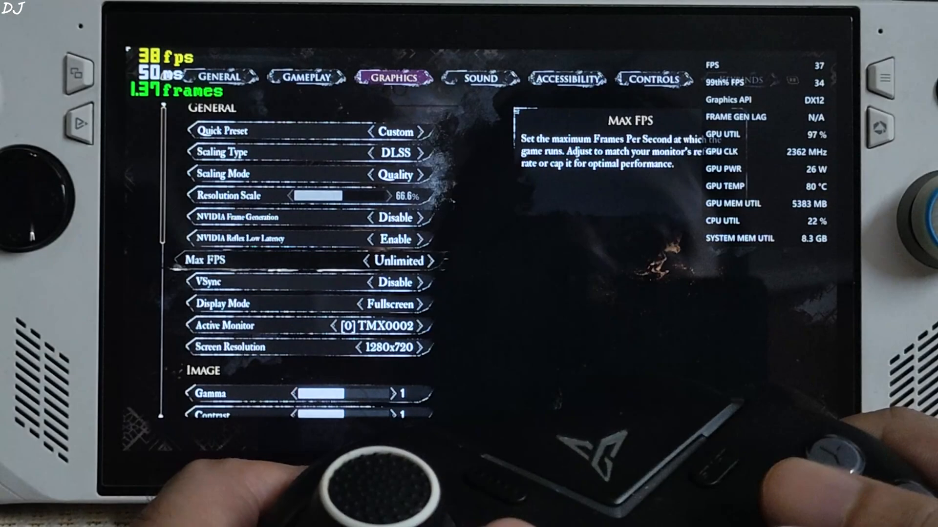
Enable NVIDIA Frame Generation in the Graphics settings
{"action": "left_click", "coordinate": [395, 226]}
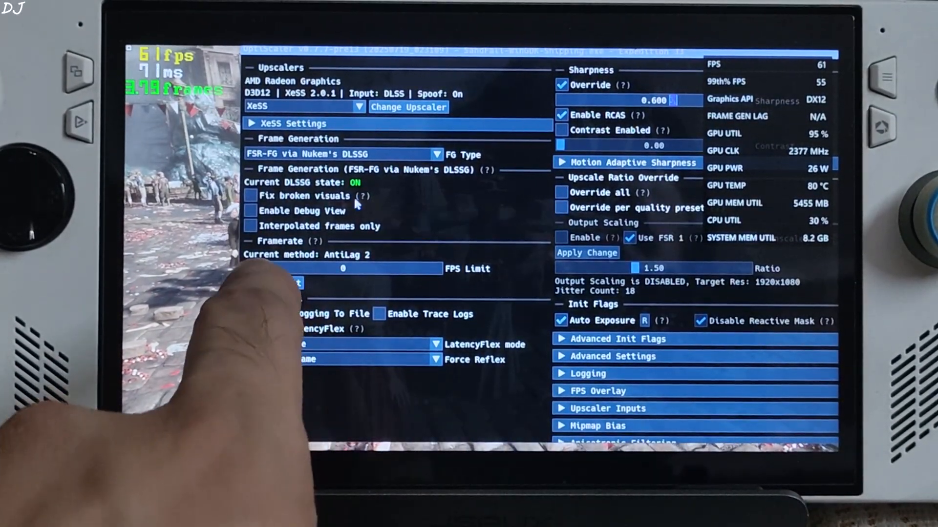
{"action": "left_click", "coordinate": [248, 313]}
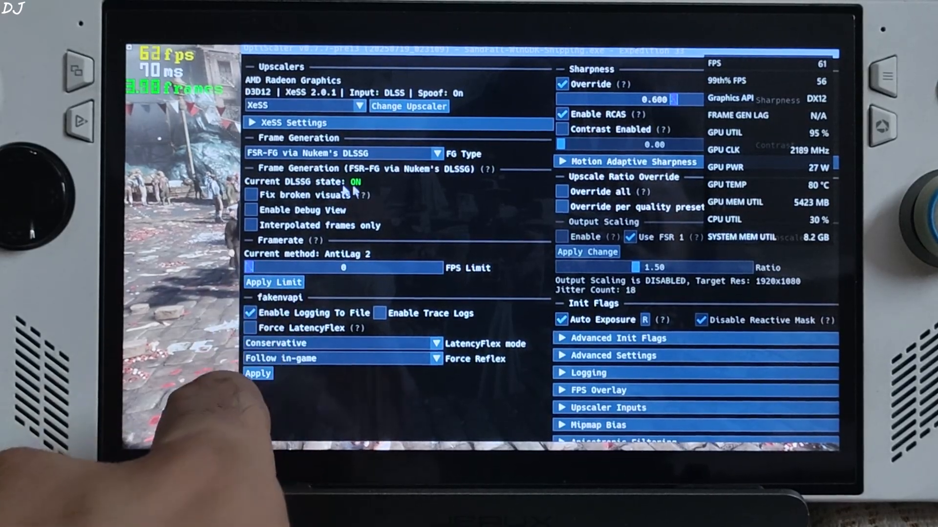
{"action": "left_click", "coordinate": [250, 210]}
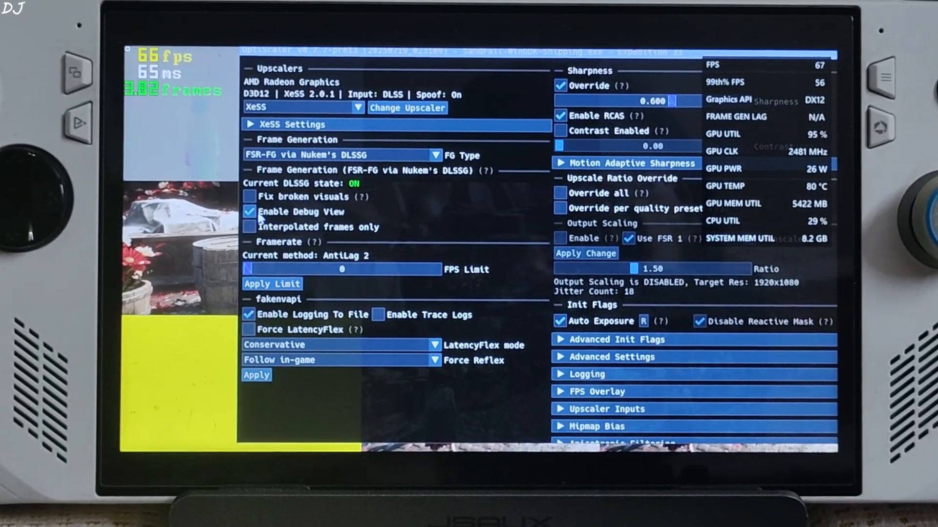
{"action": "left_click", "coordinate": [248, 212]}
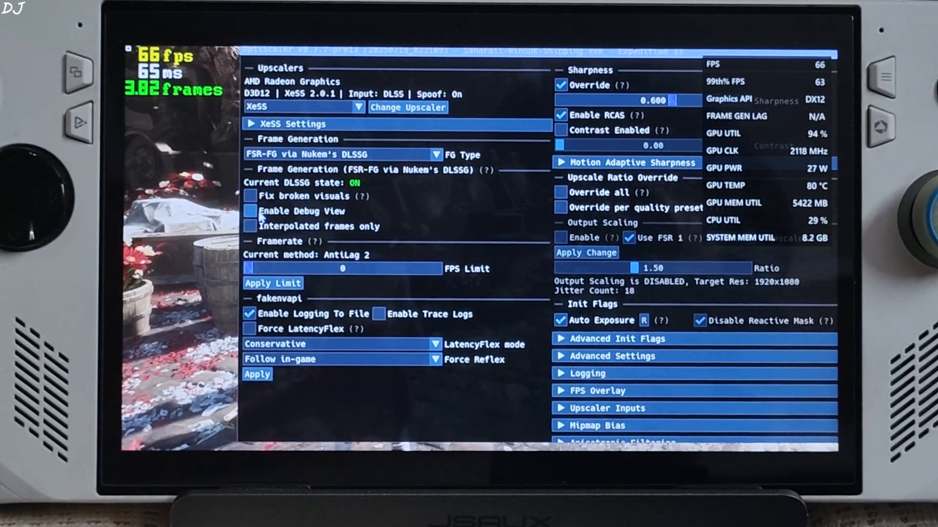